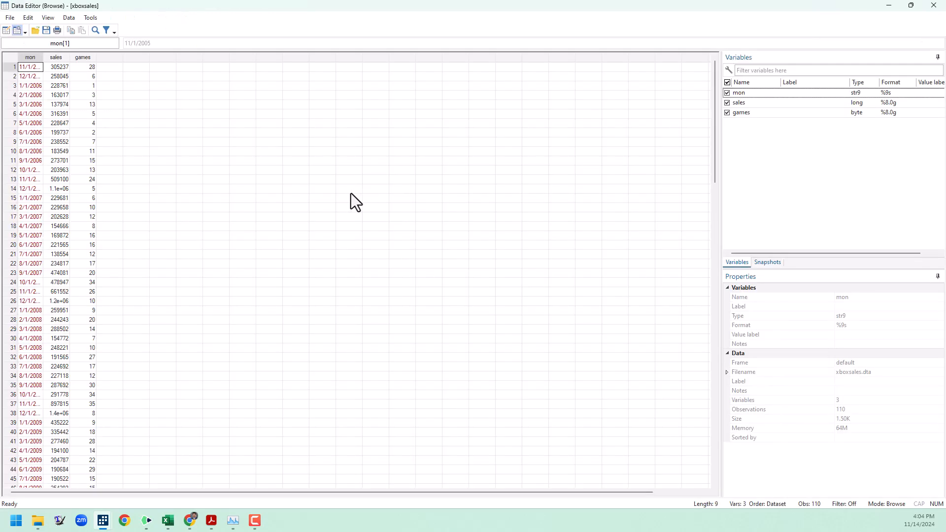
pyautogui.moveTo(41, 69)
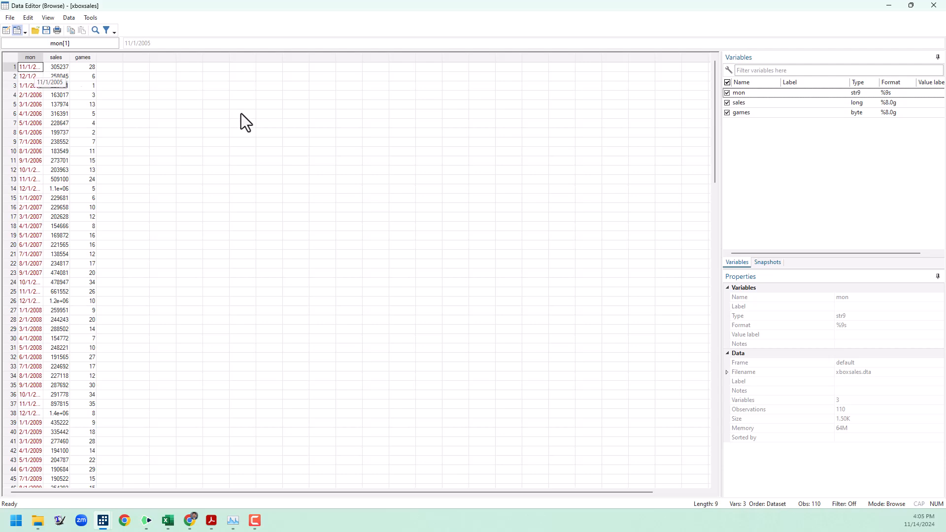
# Scroll through the 110 monthly rows and inspect the first sales and mon values
pyautogui.scroll(-3)
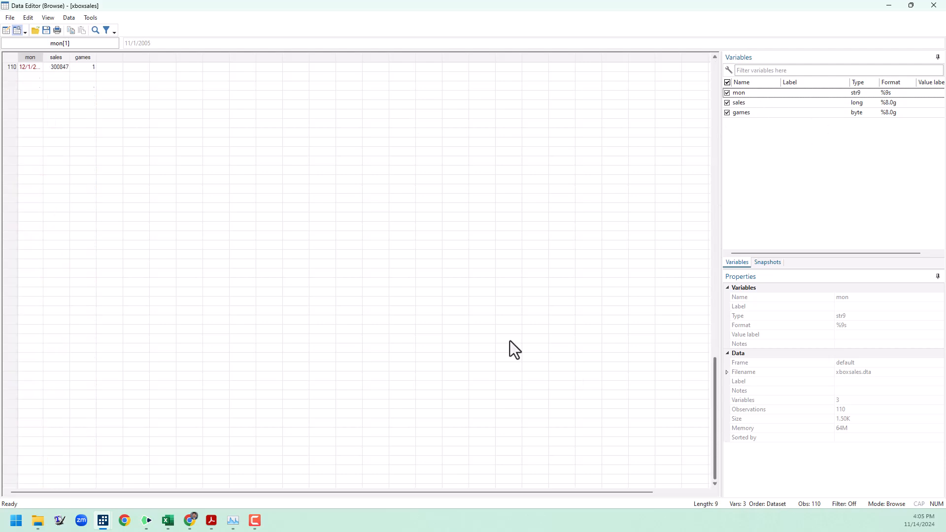
pyautogui.scroll(-3)
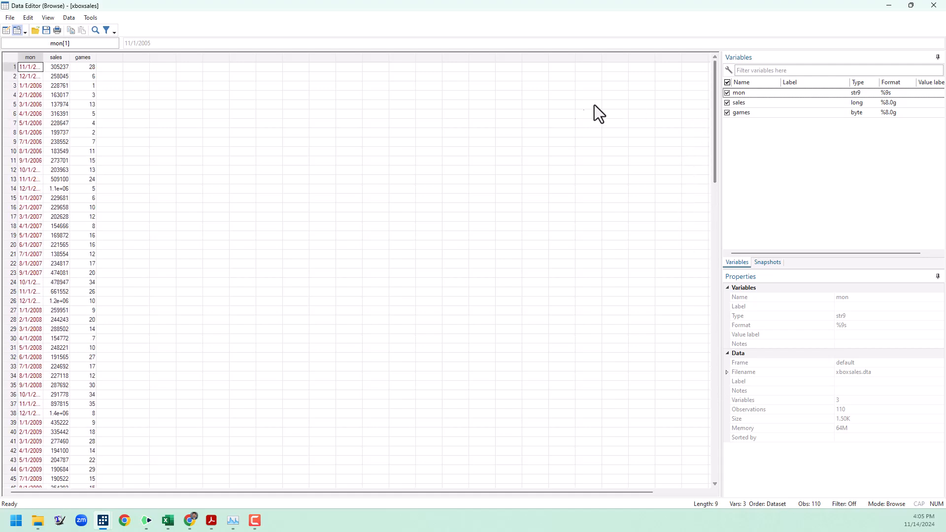
pyautogui.click(56, 67)
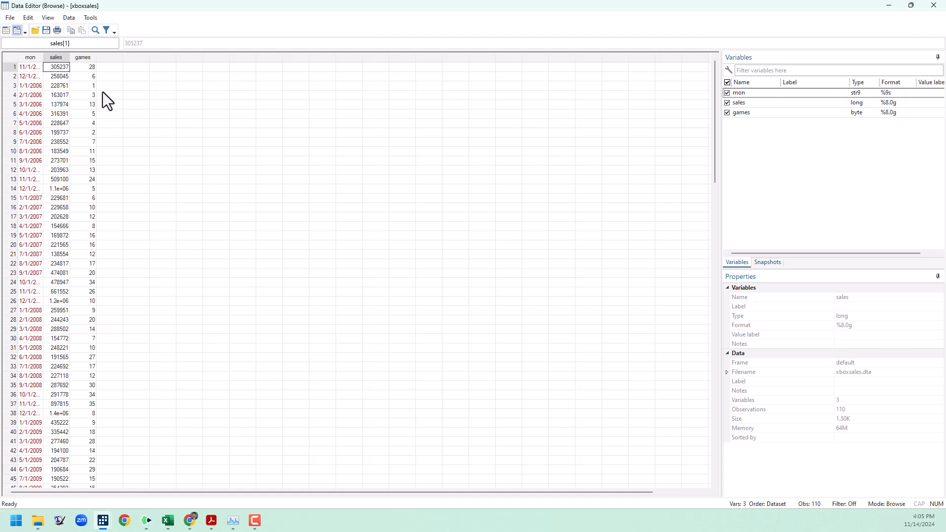
pyautogui.moveTo(116, 108)
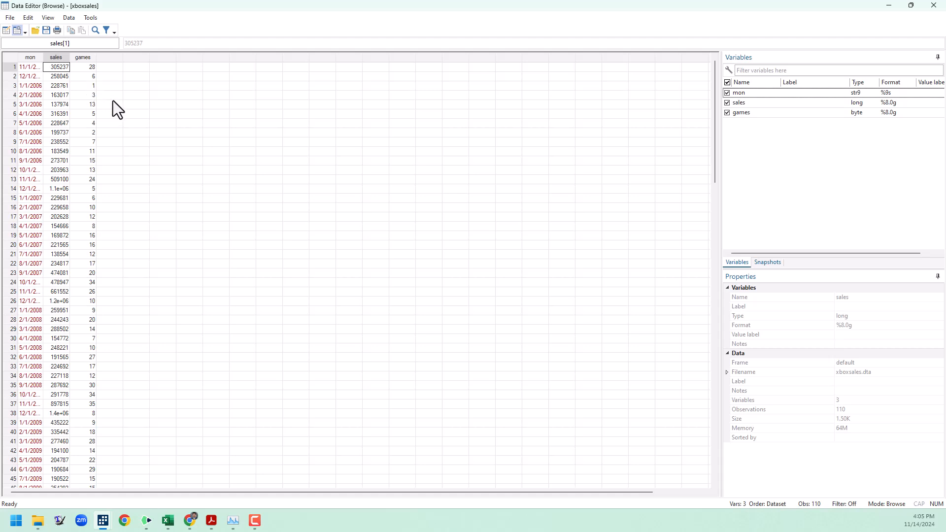
pyautogui.click(31, 66)
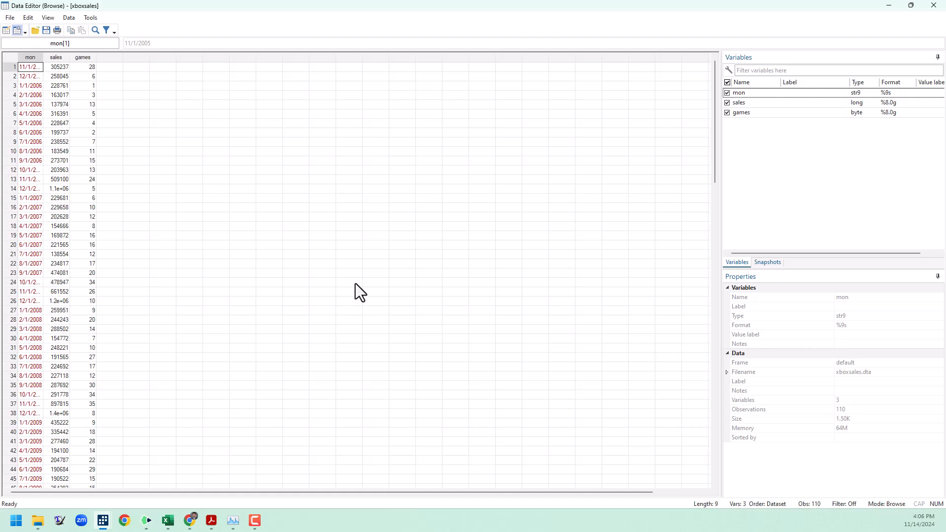
pyautogui.moveTo(44, 63)
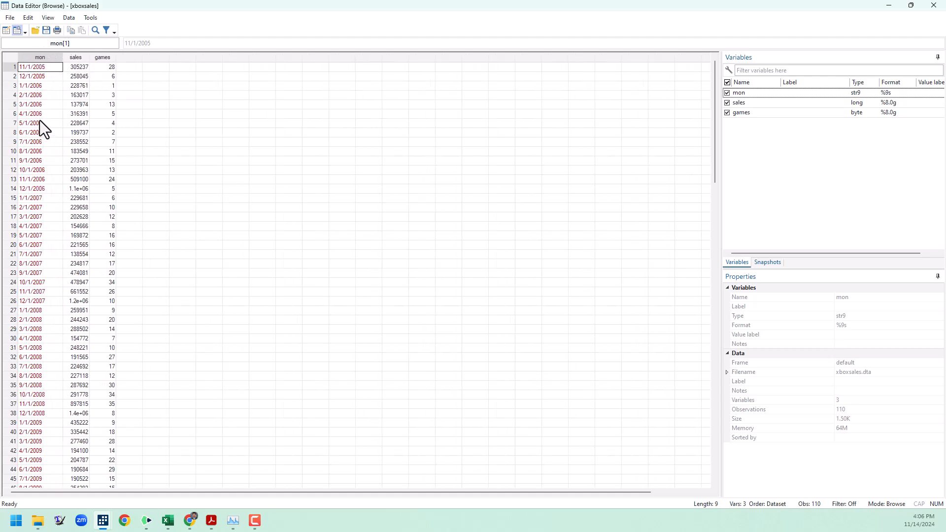
pyautogui.moveTo(49, 104)
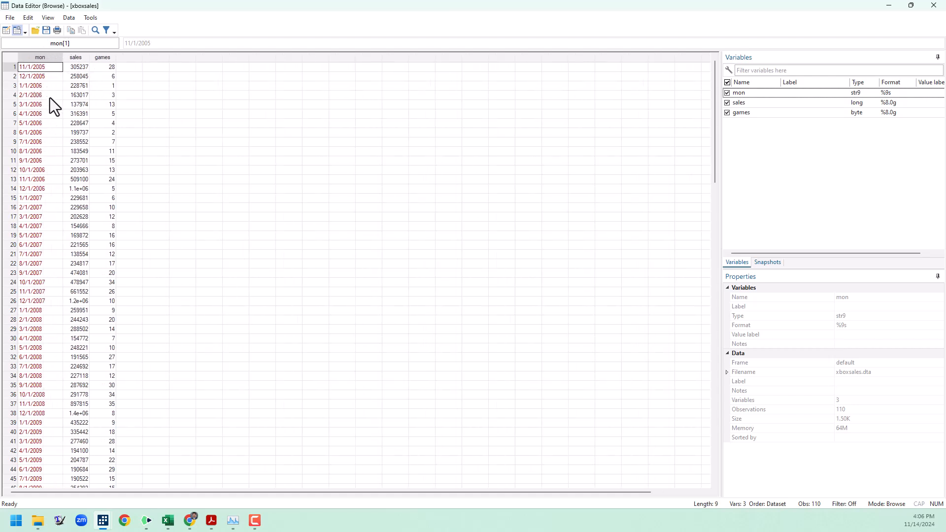
pyautogui.moveTo(54, 129)
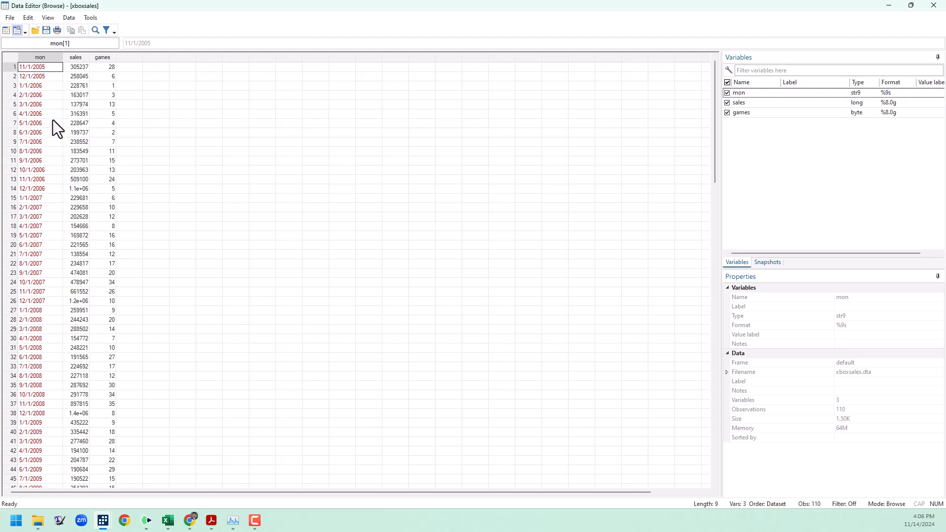
pyautogui.moveTo(50, 127)
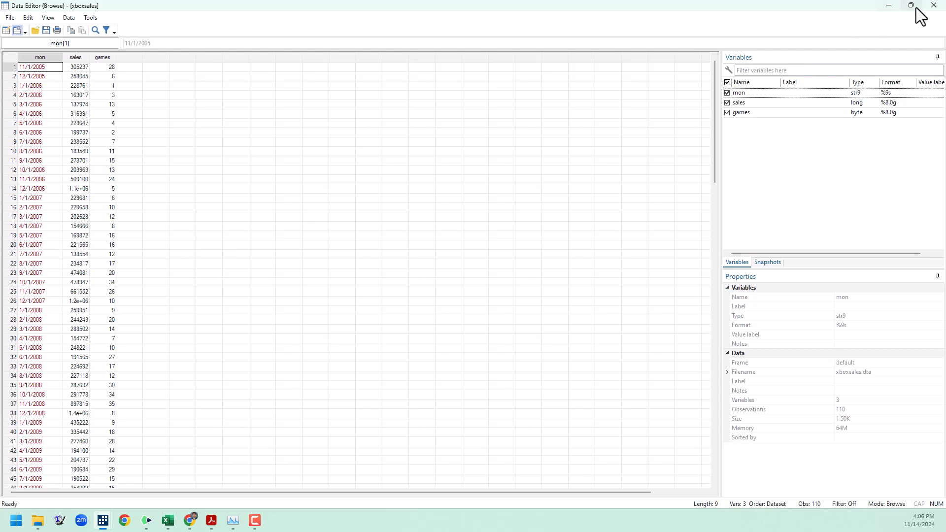
# Close the Data Editor and start typing gen usabledate = date(mon, in the Command window
pyautogui.click(932, 5)
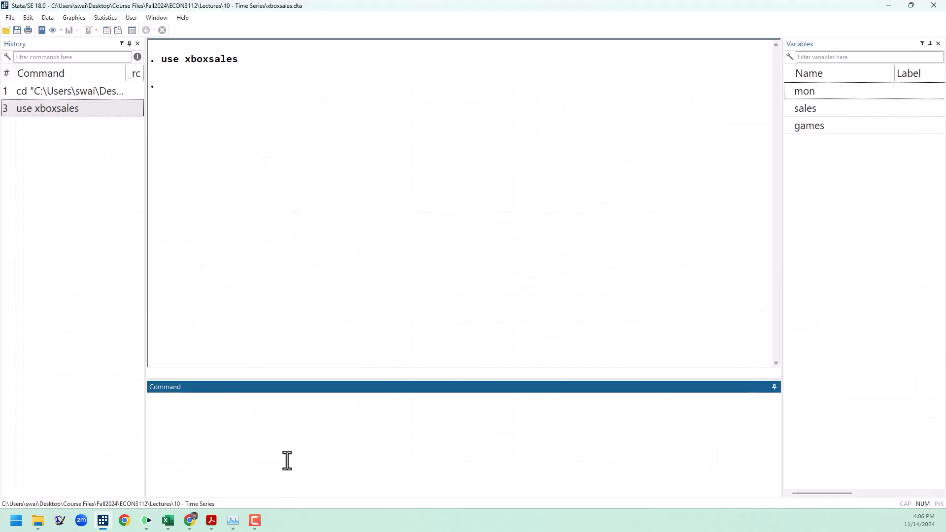
pyautogui.write('gen')
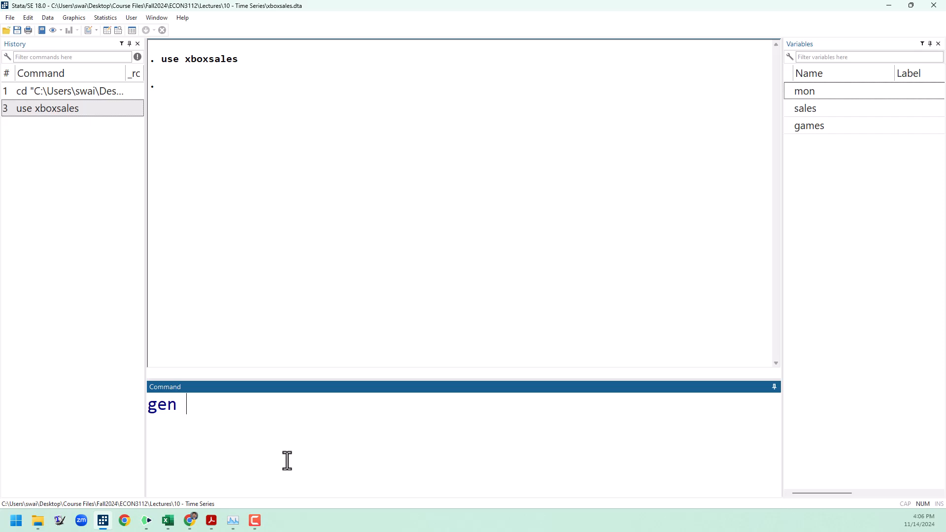
pyautogui.write('usabled')
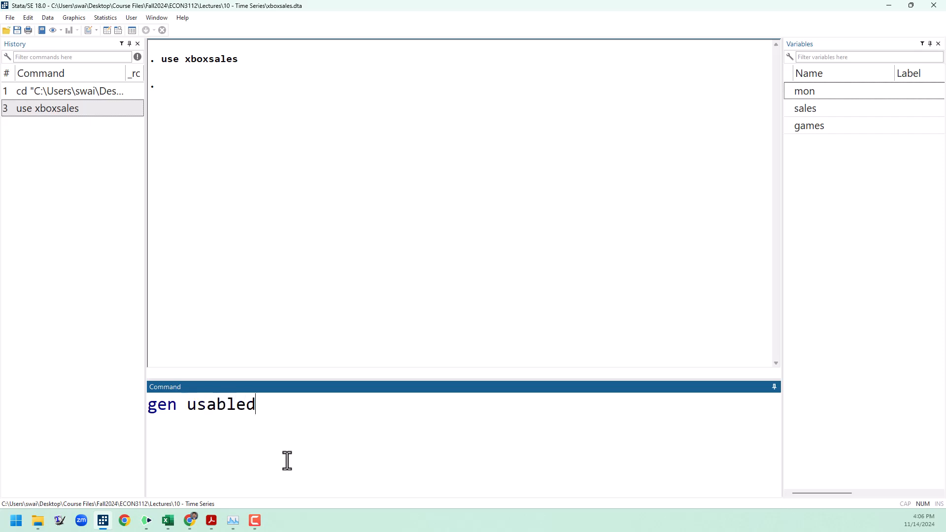
pyautogui.write('ate =')
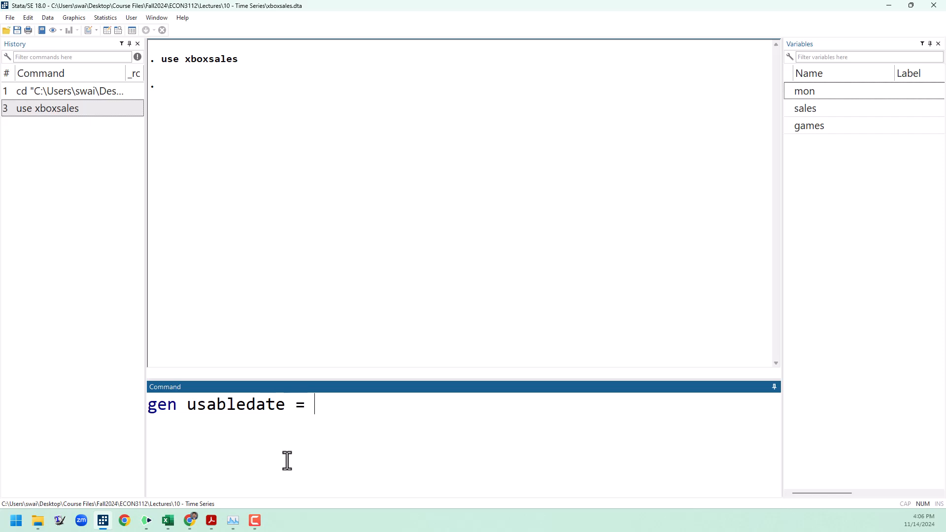
pyautogui.write('date(')
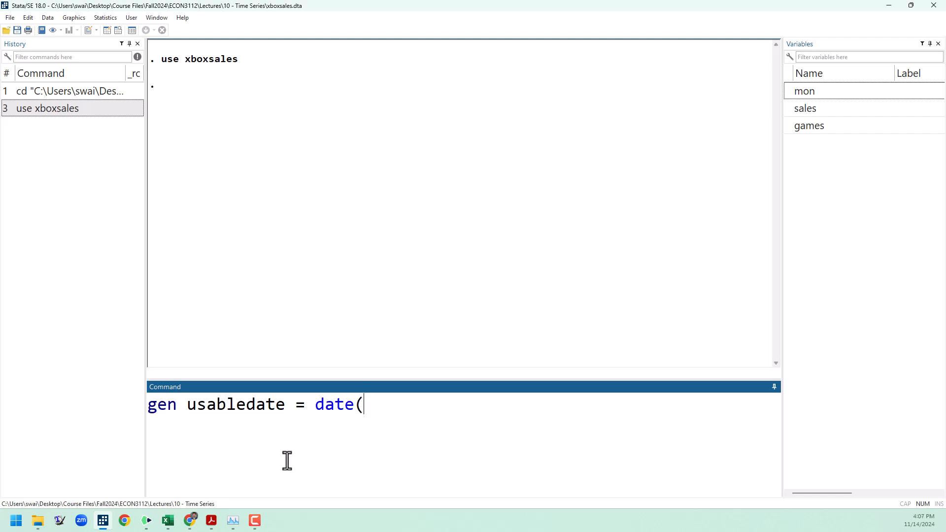
pyautogui.write('mon')
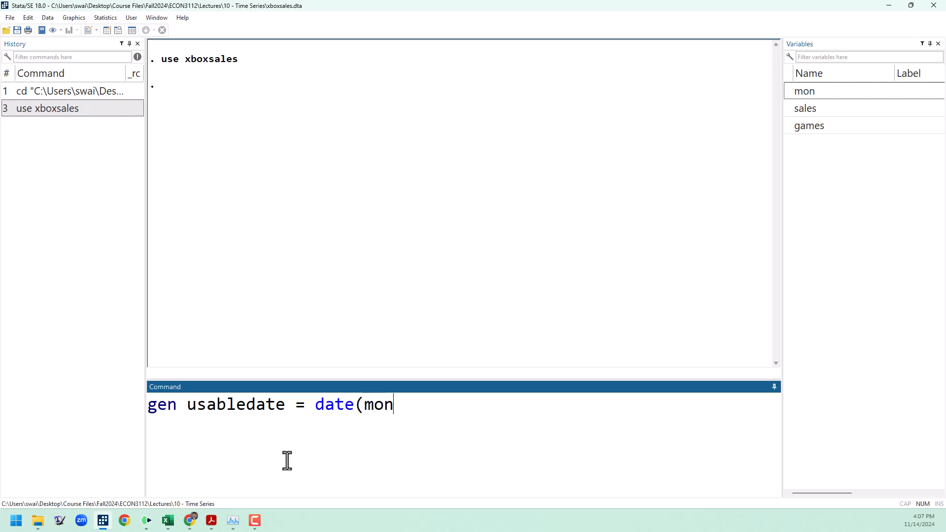
pyautogui.write(',')
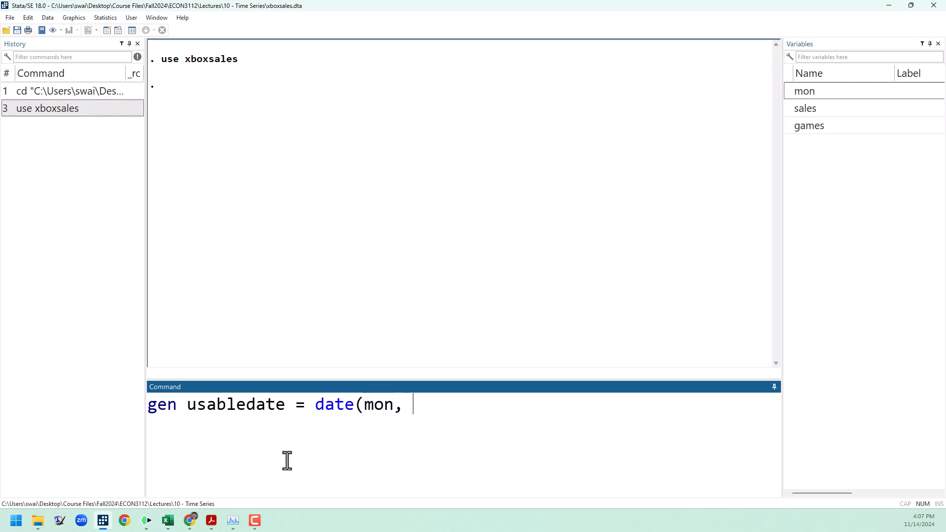
pyautogui.moveTo(363, 327)
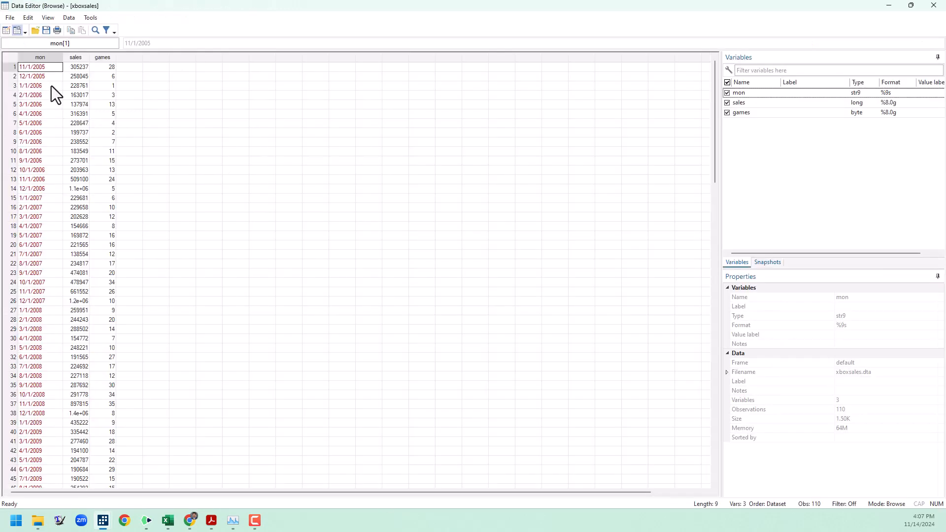
pyautogui.moveTo(27, 81)
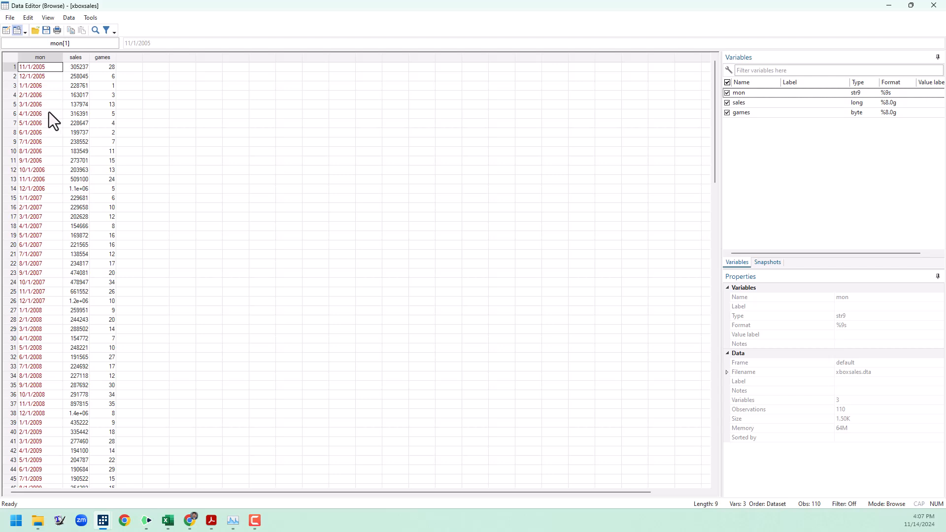
pyautogui.moveTo(119, 139)
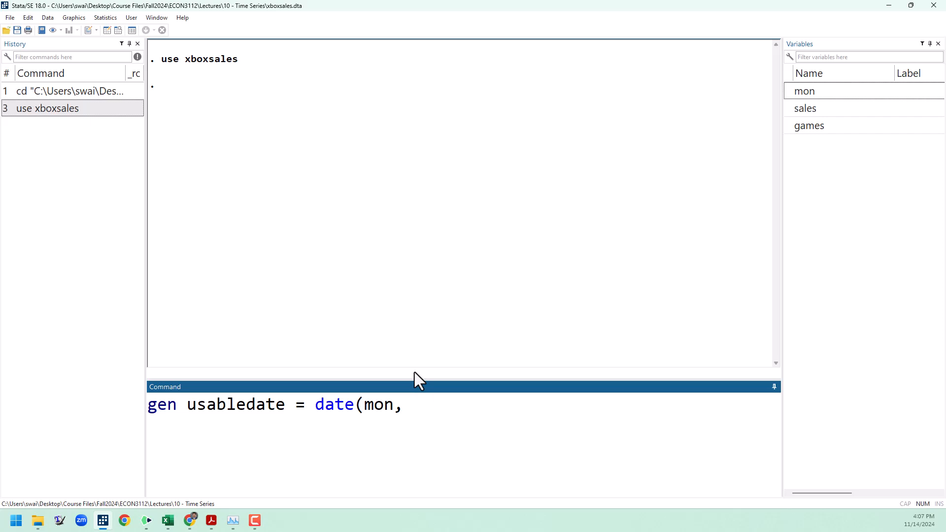
# Complete the command as gen usabledate = date(mon, "MDY") and run it
pyautogui.write('"MD')
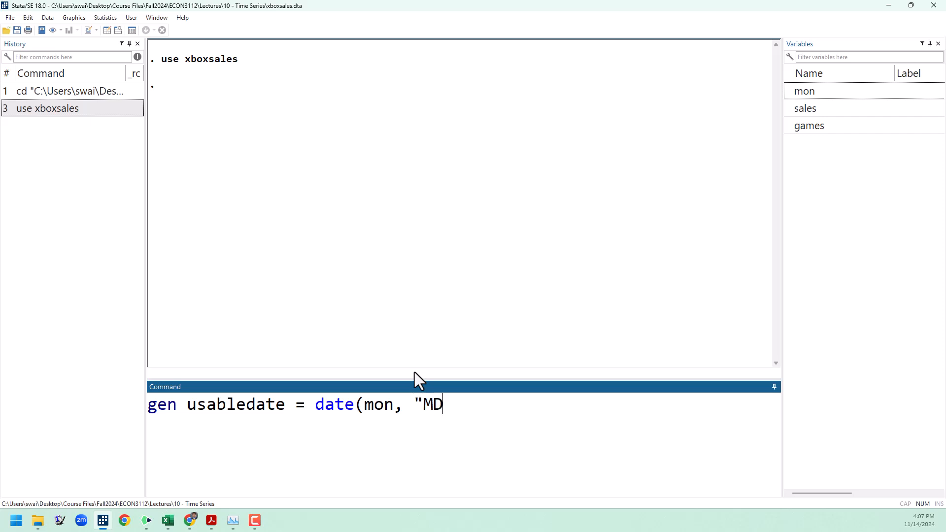
pyautogui.write('Y"')
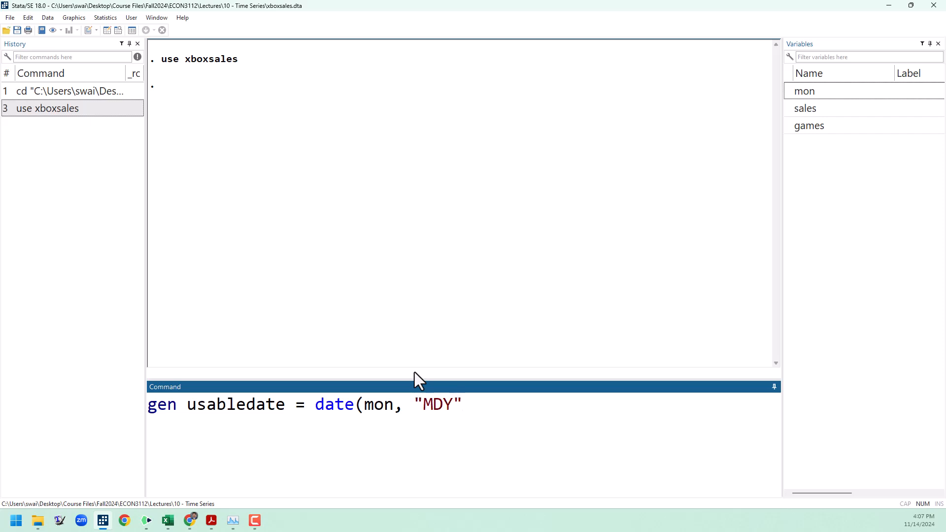
pyautogui.write(')')
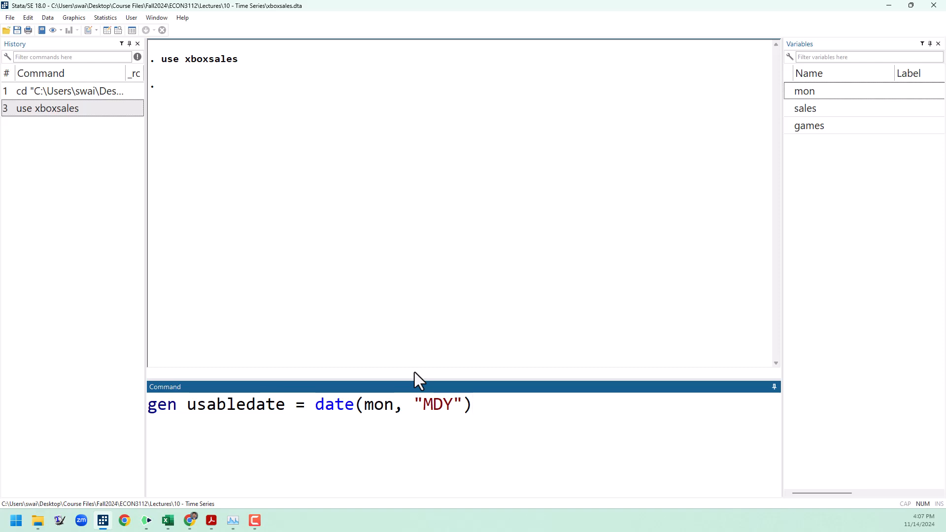
pyautogui.press('Return')
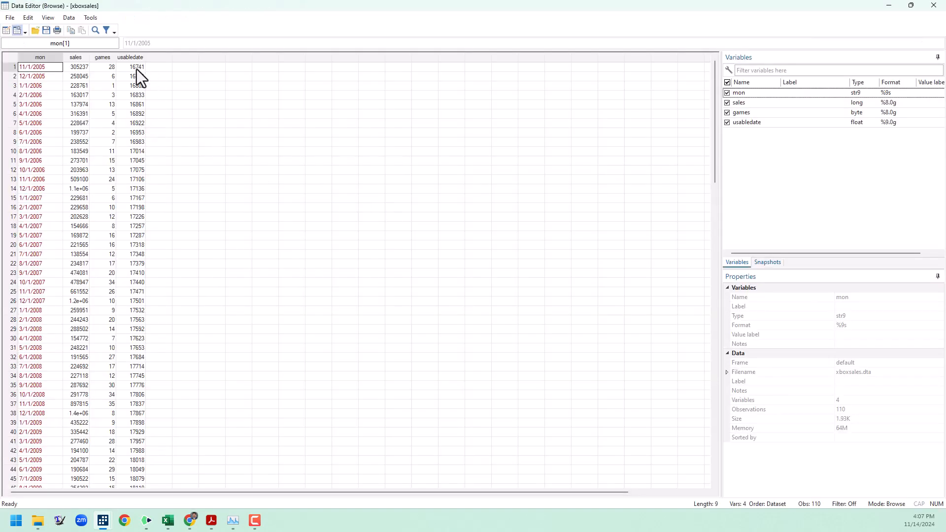
# Select the usabledate values to inspect the raw day counts, then clear the selection
pyautogui.moveTo(136, 67); pyautogui.dragTo(136, 356)
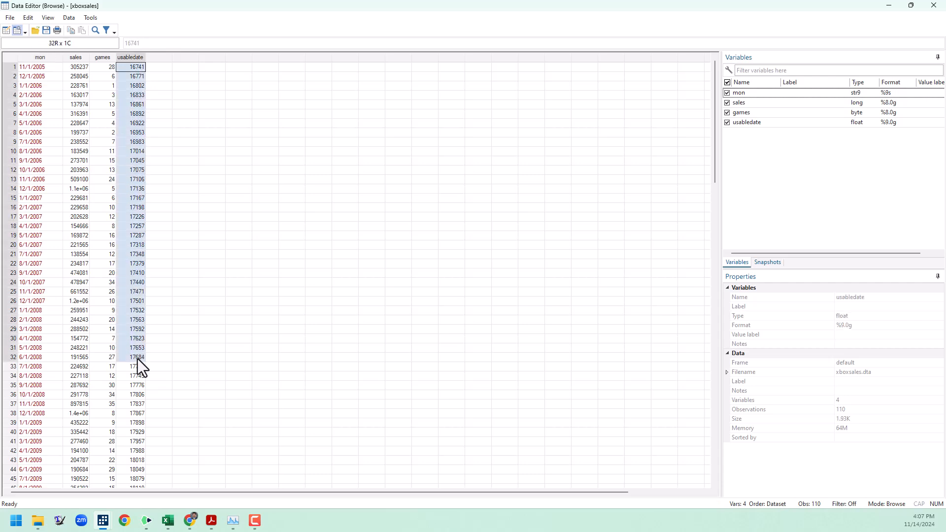
pyautogui.click(159, 244)
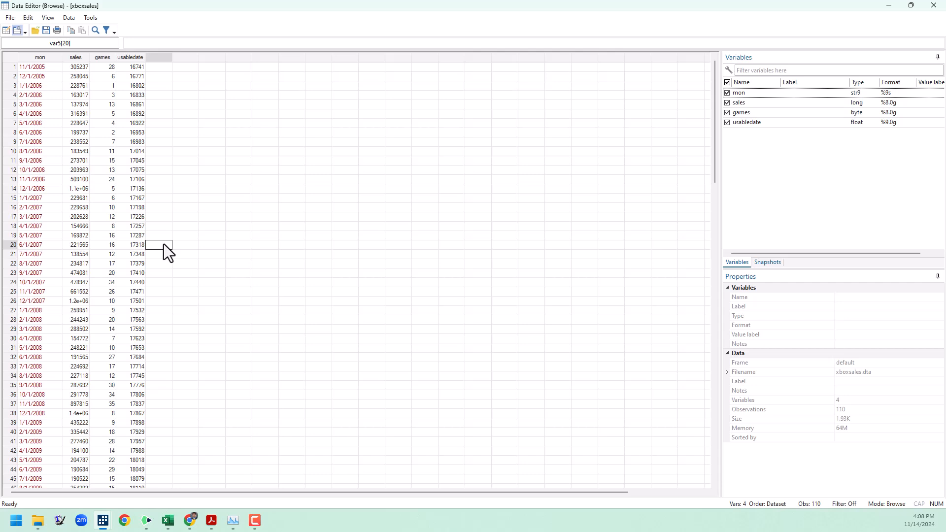
pyautogui.moveTo(167, 252)
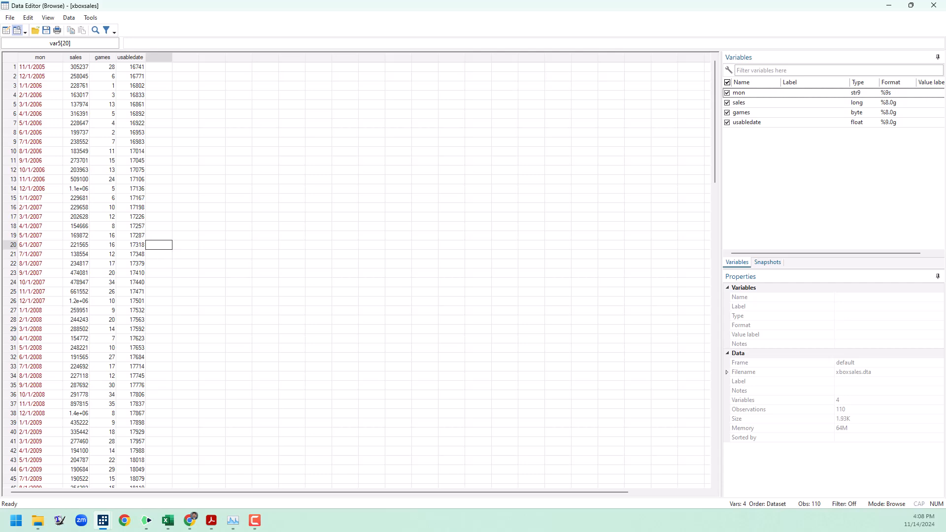
pyautogui.moveTo(434, 202)
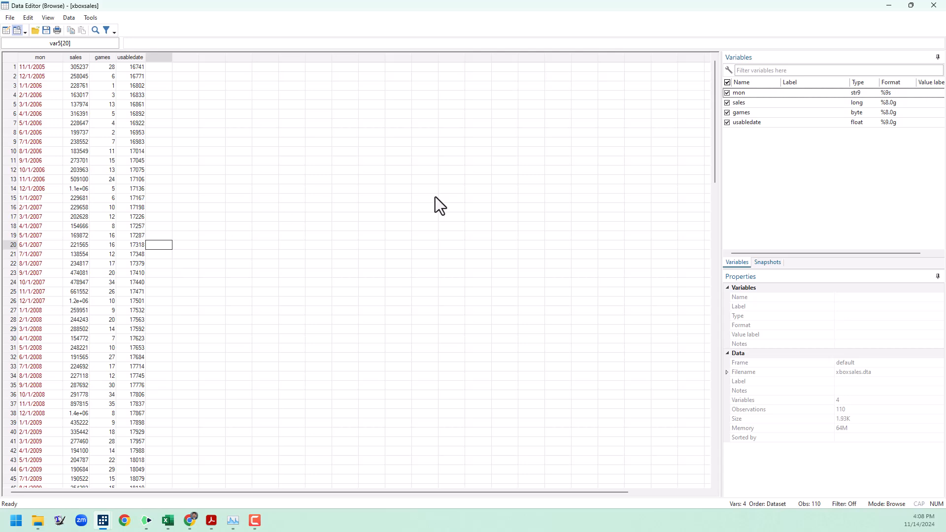
pyautogui.moveTo(934, 17)
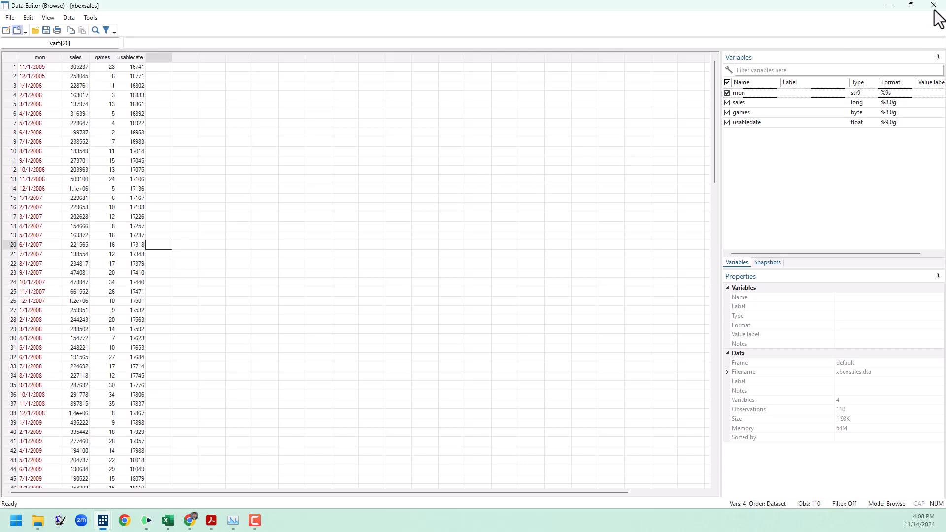
# Close the Data Editor, run gen m = month(usabledate), and begin the year(usabledate) command
pyautogui.click(931, 5)
pyautogui.write('gen')
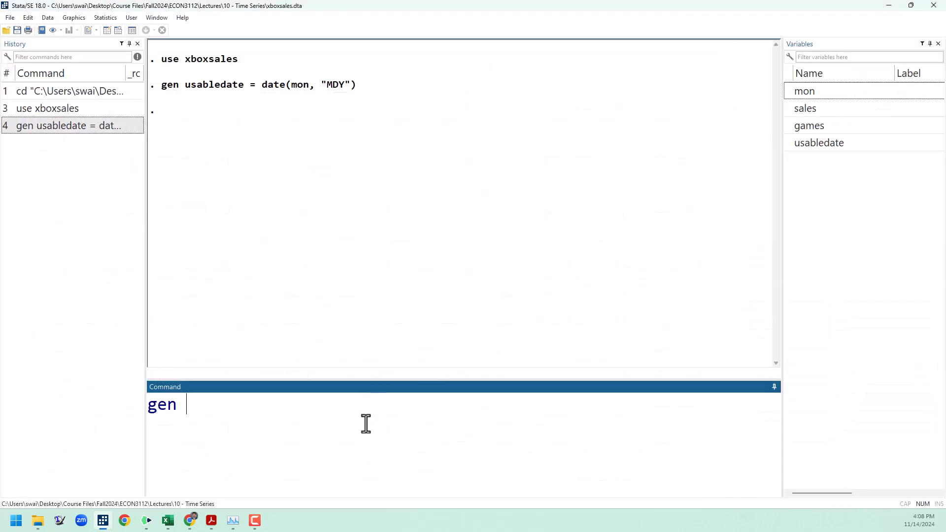
pyautogui.write('m')
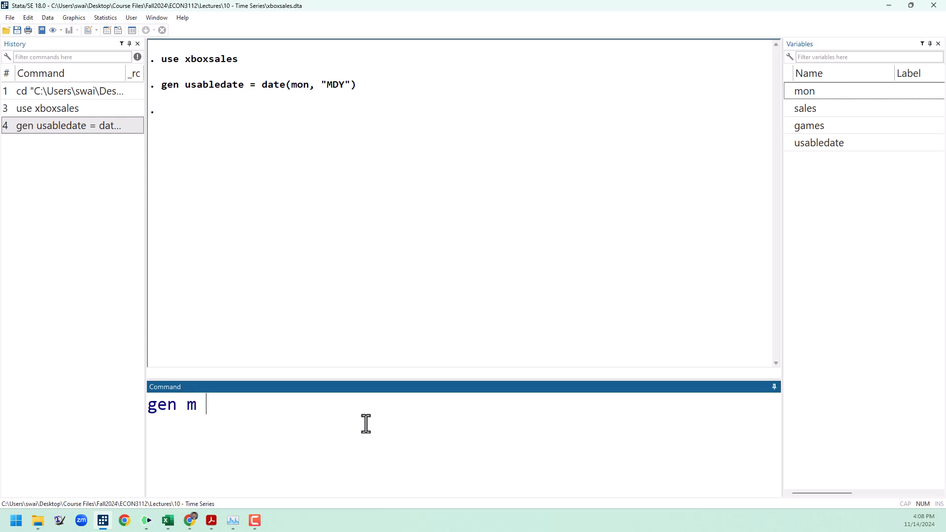
pyautogui.write('=')
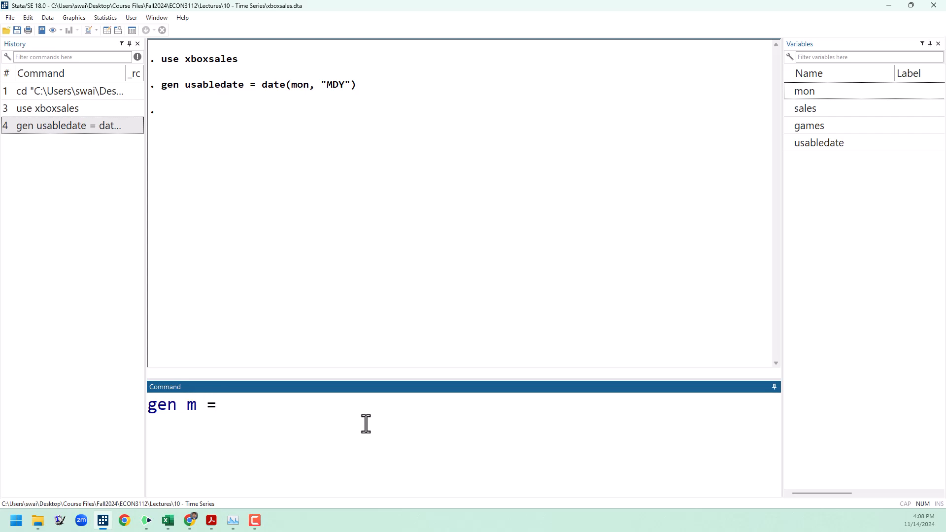
pyautogui.write('m')
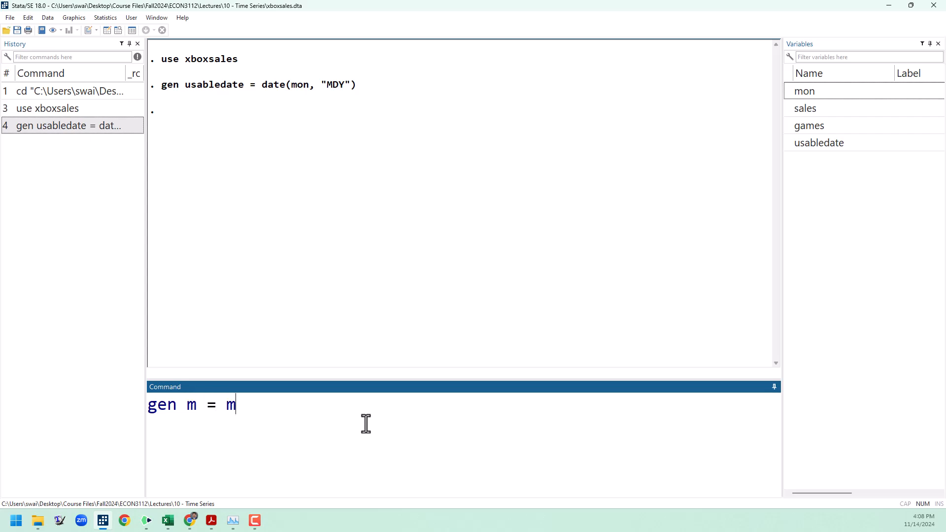
pyautogui.write('onth(')
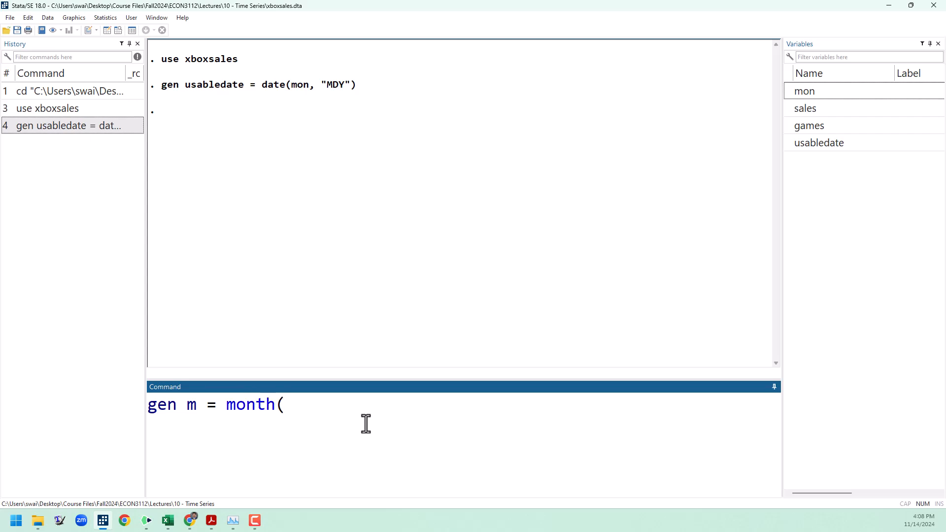
pyautogui.write('usabl')
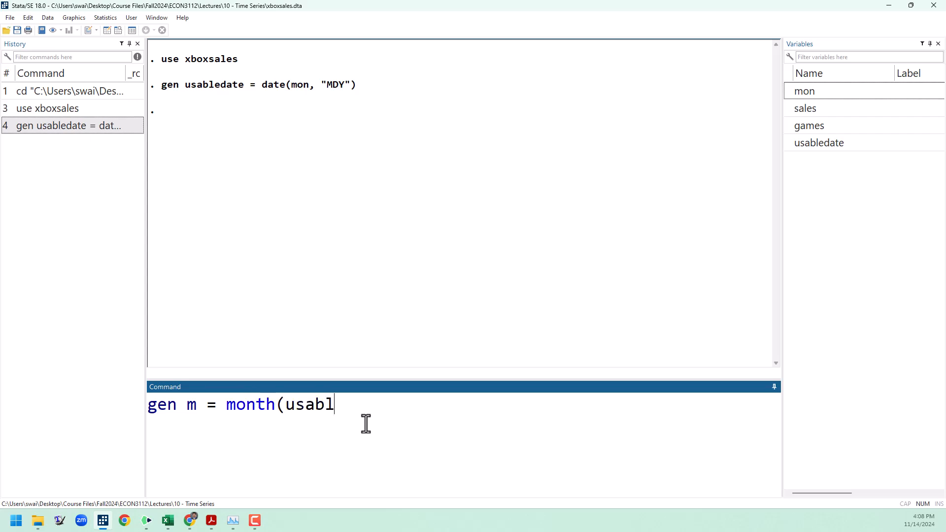
pyautogui.write('edate')
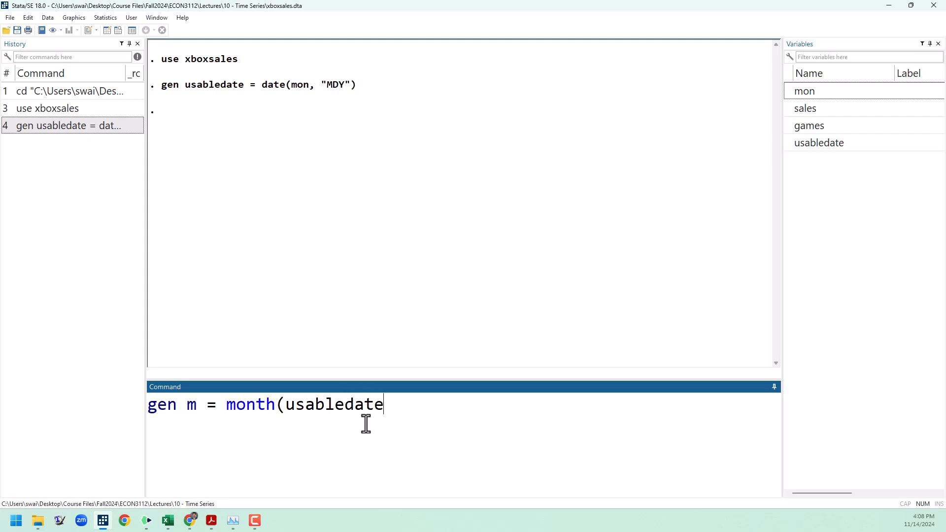
pyautogui.press('Return')
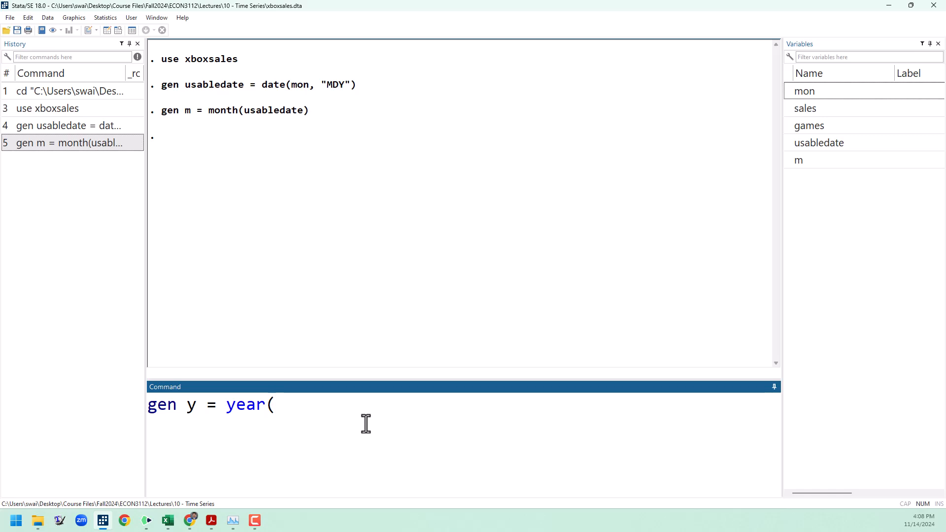
pyautogui.write('usabledate')
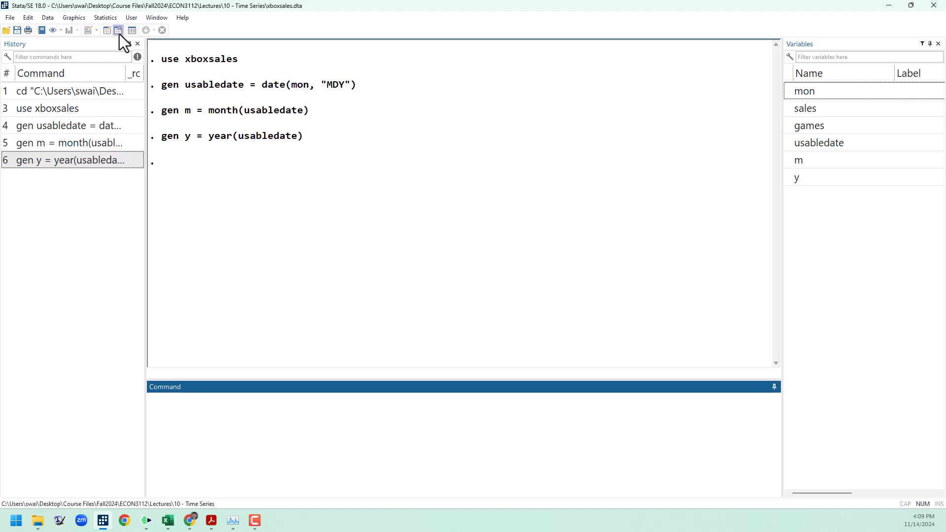
pyautogui.click(115, 30)
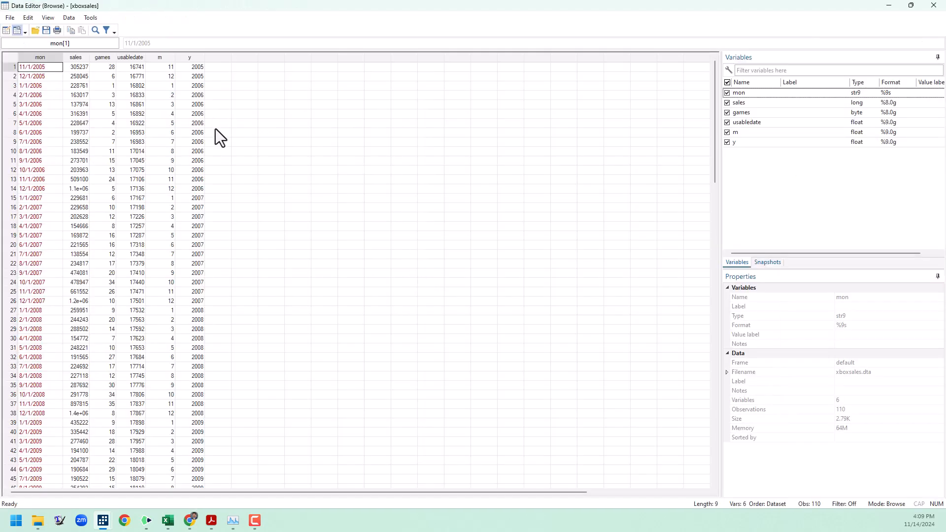
pyautogui.moveTo(171, 74)
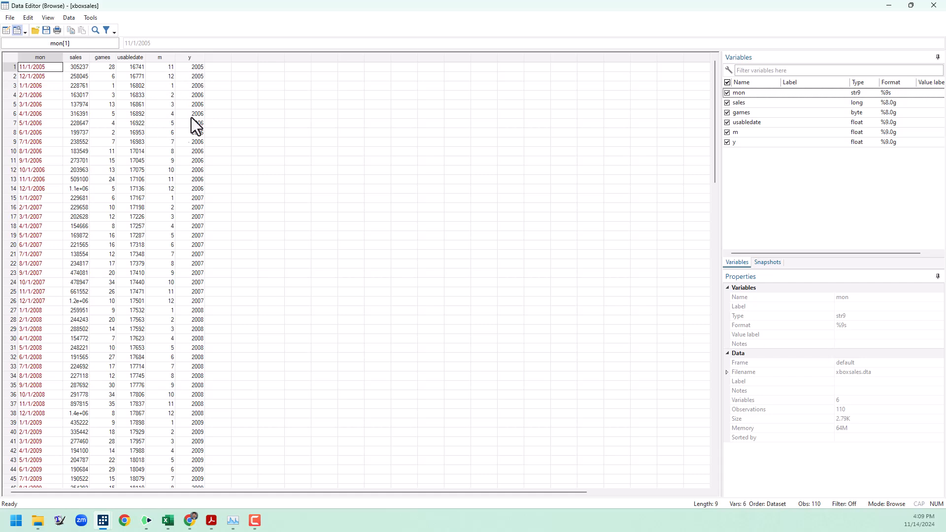
pyautogui.moveTo(40, 67); pyautogui.dragTo(39, 188)
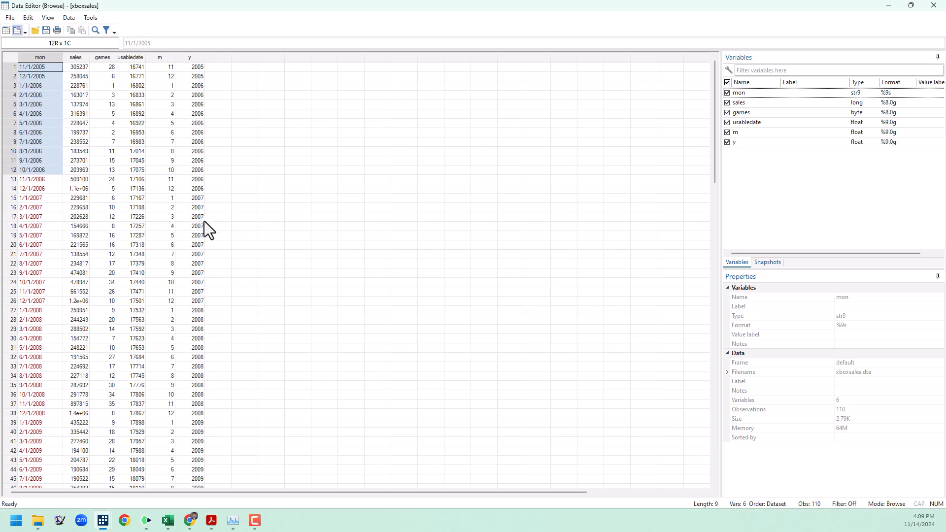
pyautogui.moveTo(150, 106)
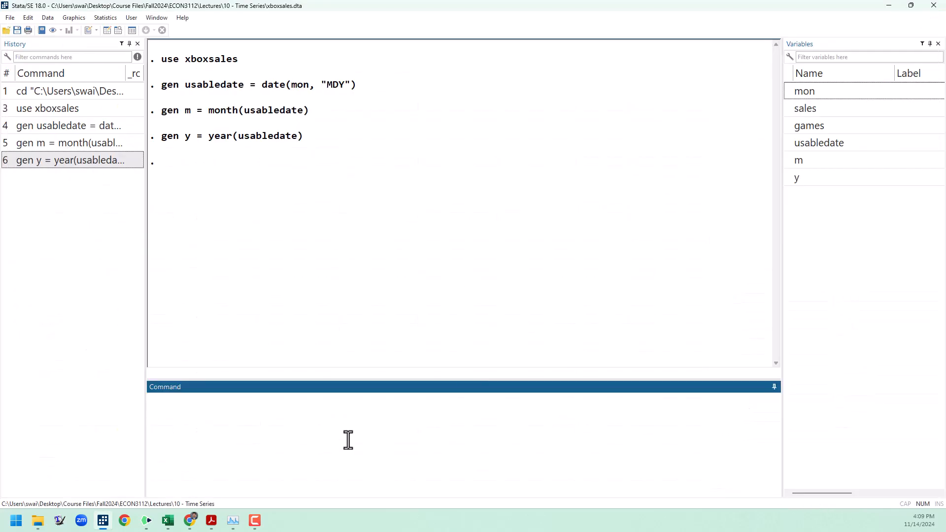
# Apply format usabledate %td and check dates like 01nov2005 in the data view
pyautogui.write('format')
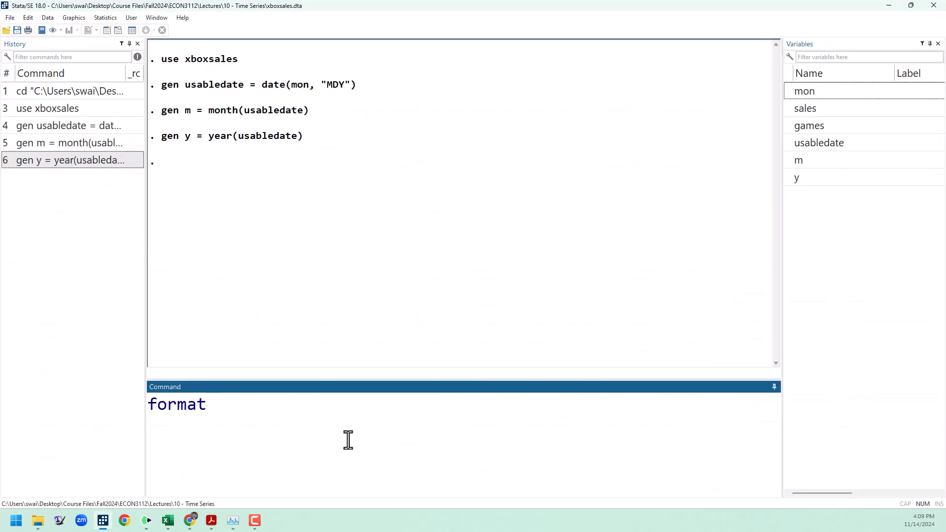
pyautogui.write('usable')
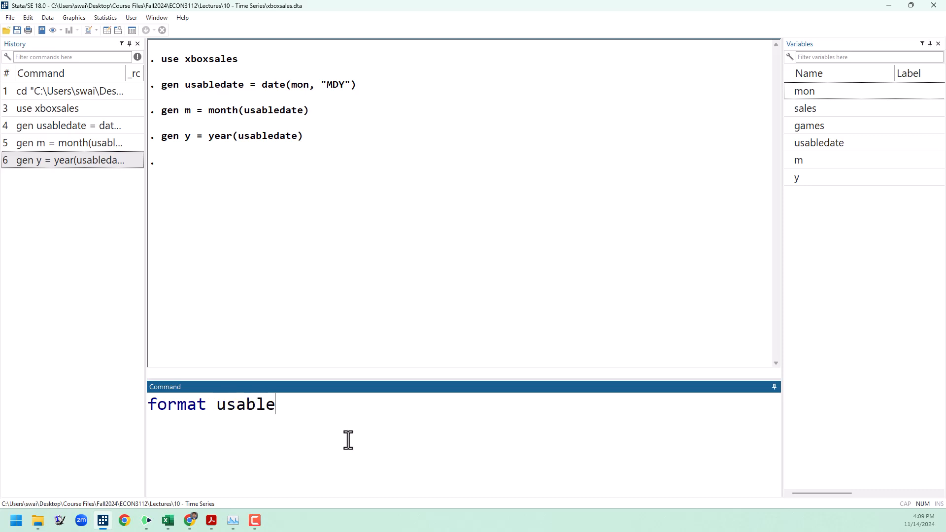
pyautogui.write('date')
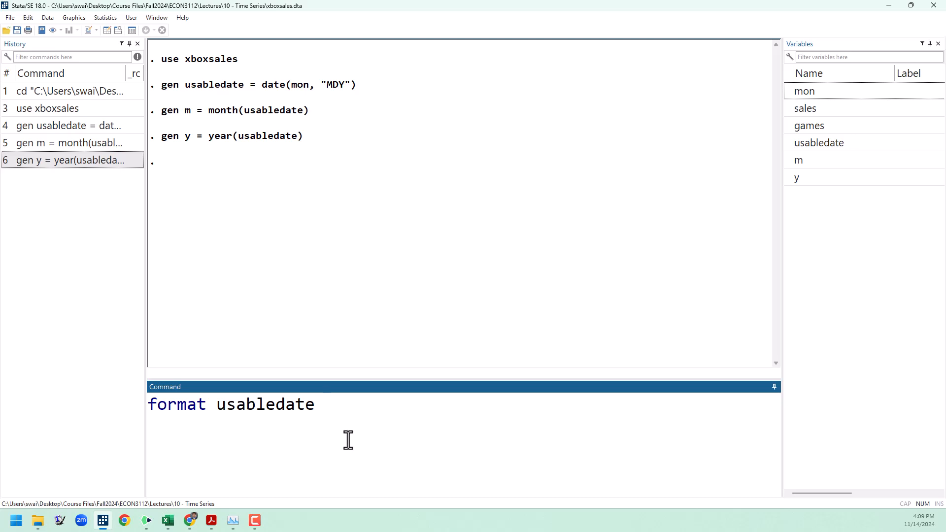
pyautogui.write('%t')
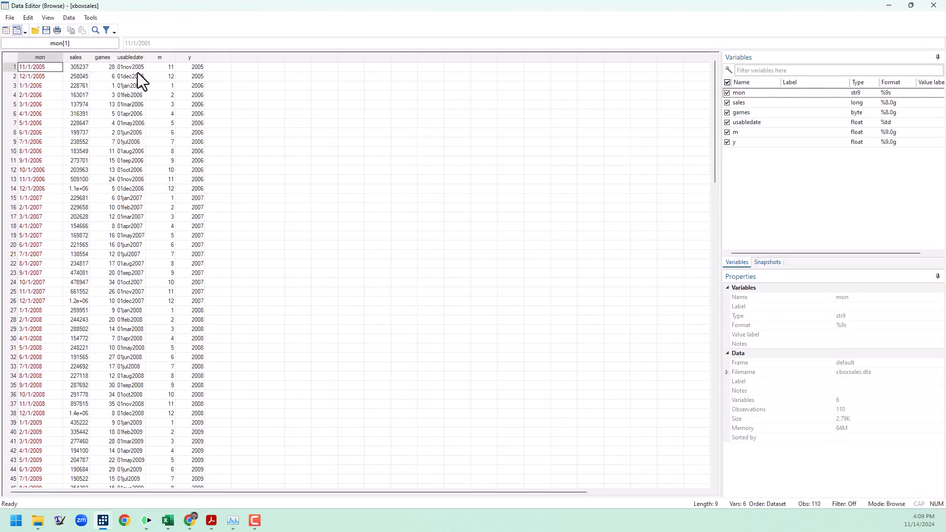
pyautogui.click(129, 67)
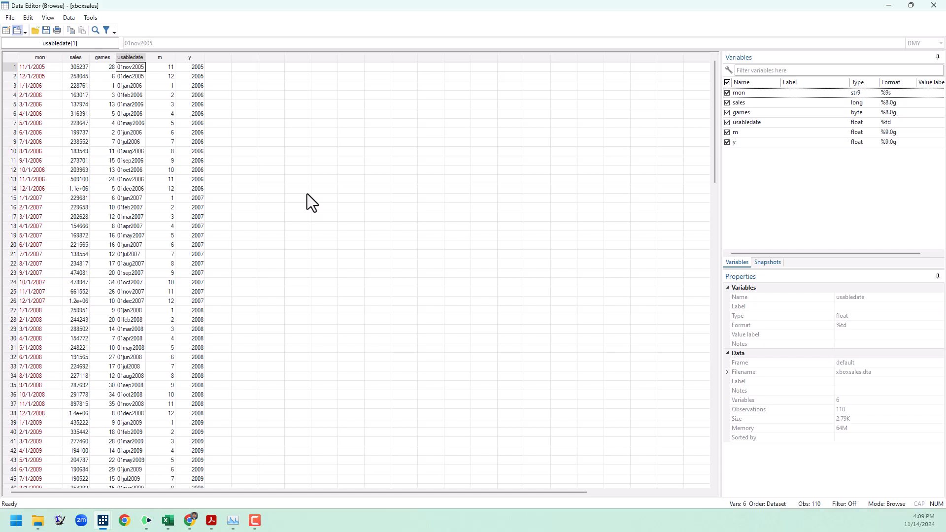
pyautogui.click(217, 66)
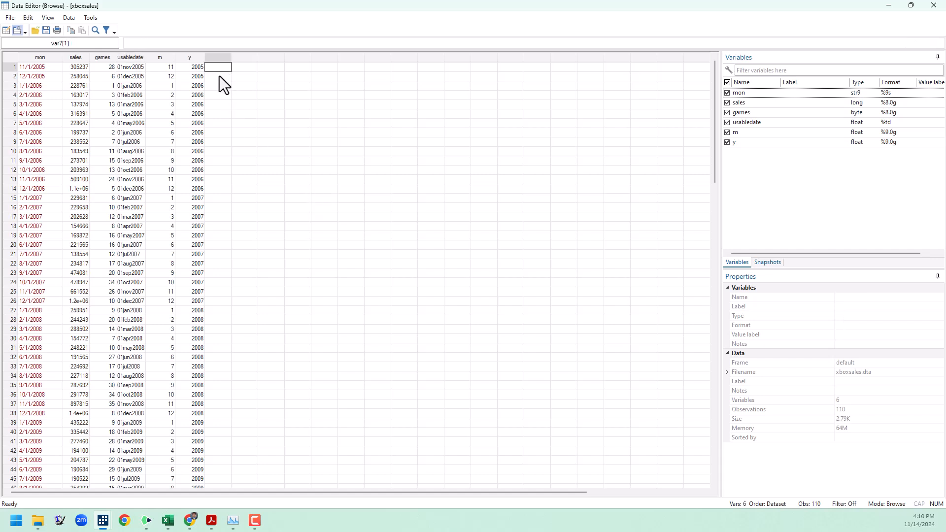
pyautogui.click(217, 95)
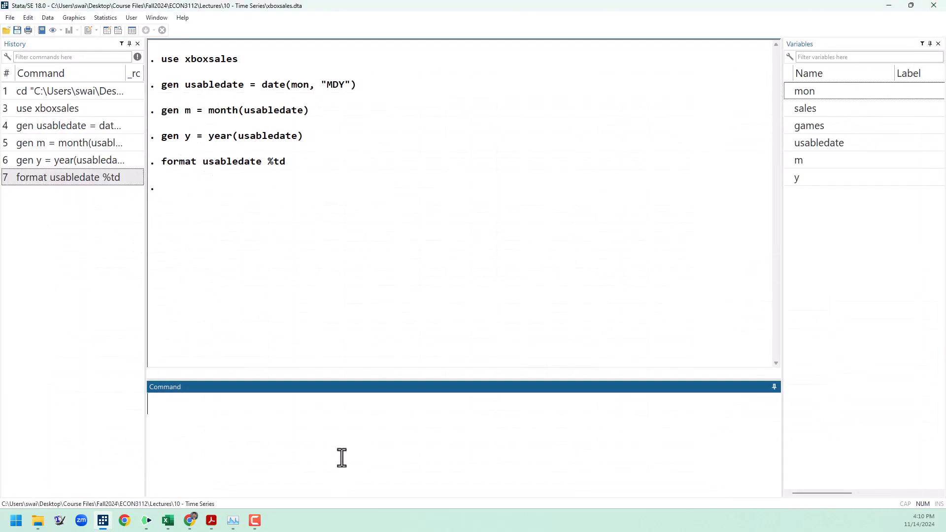
# Type the time-index command gen t = (y-2005)*12 + m-10
pyautogui.write('gen t')
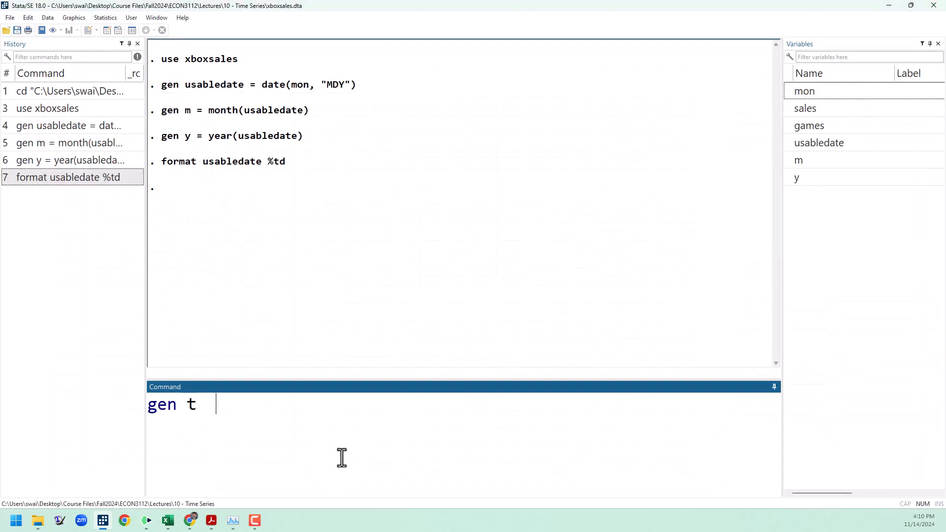
pyautogui.press('BackSpace')
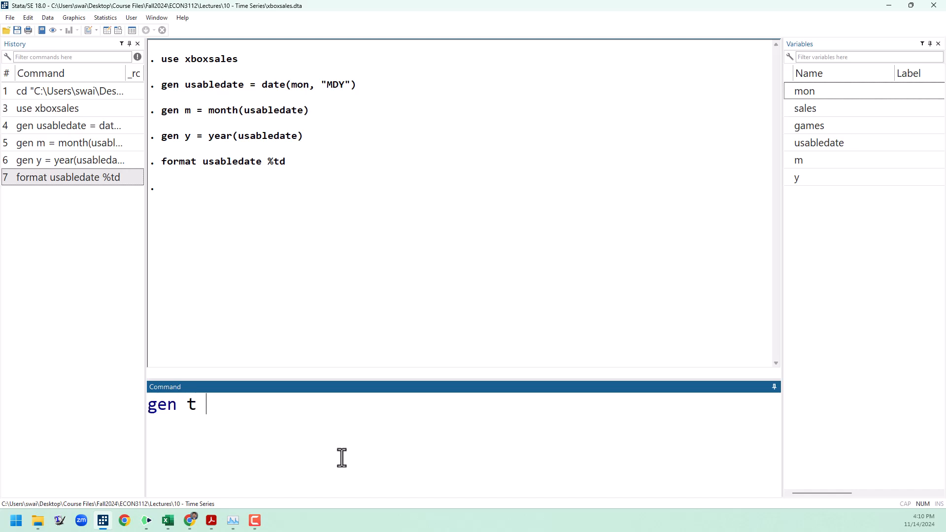
pyautogui.write('=')
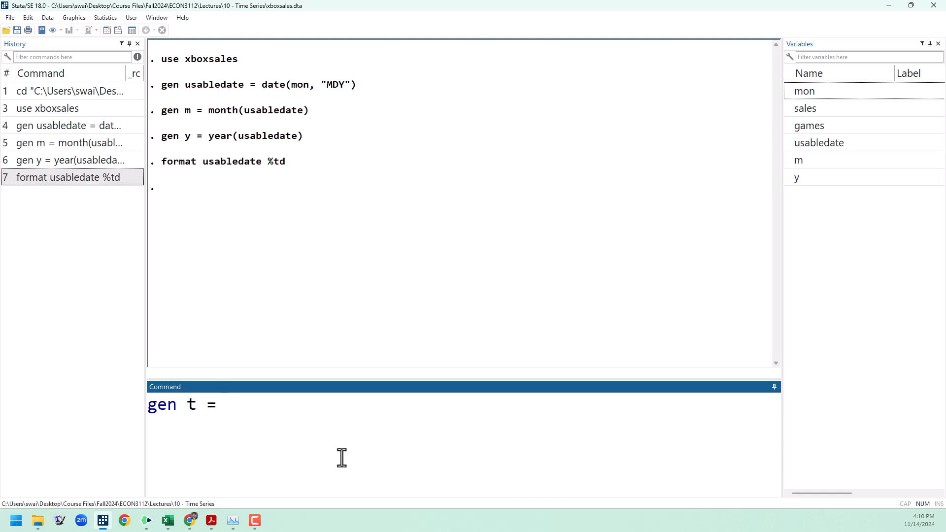
pyautogui.write('year')
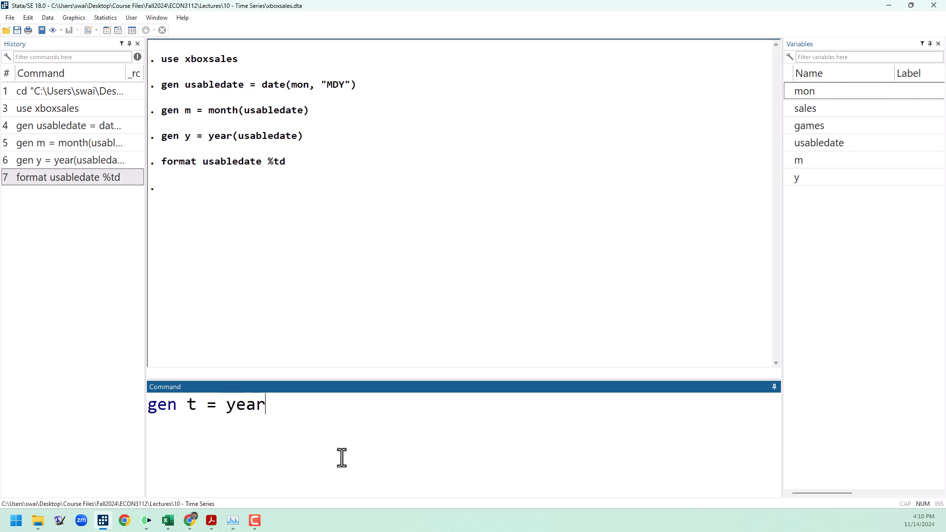
pyautogui.write('-200')
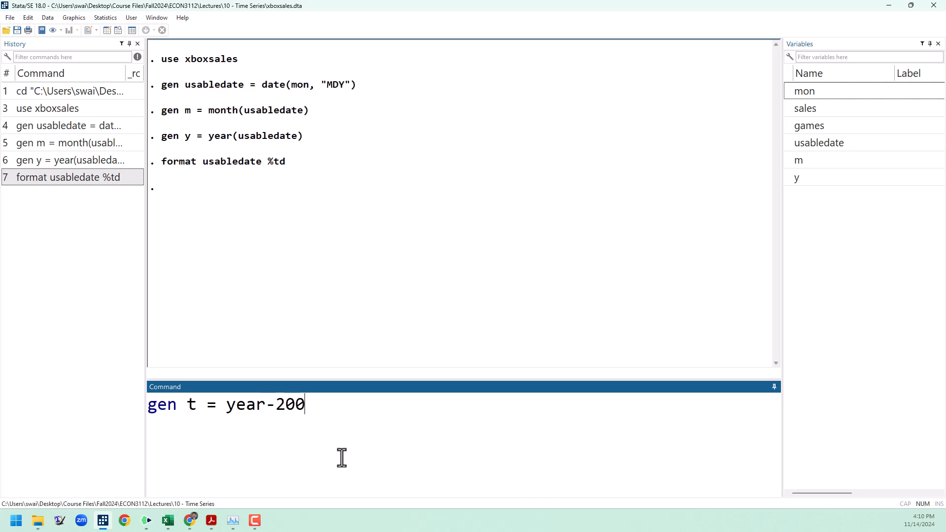
pyautogui.write('5')
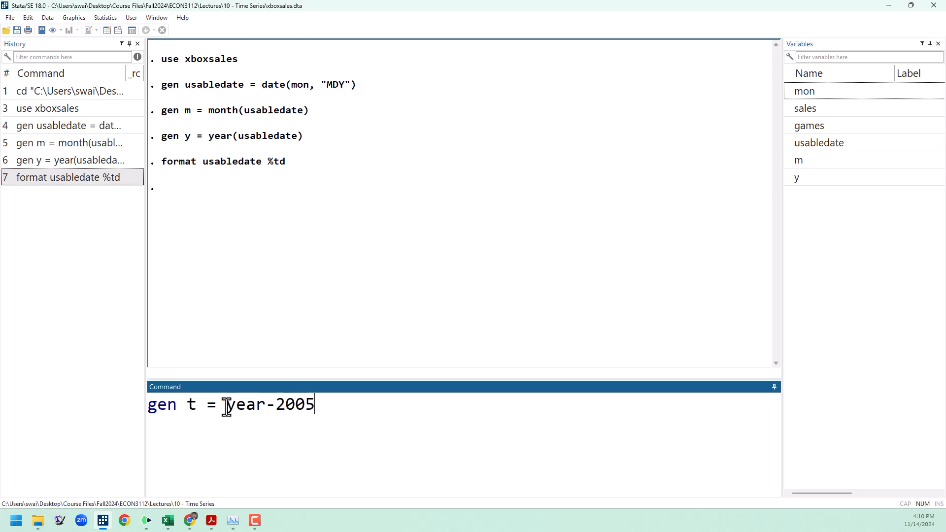
pyautogui.write('(')
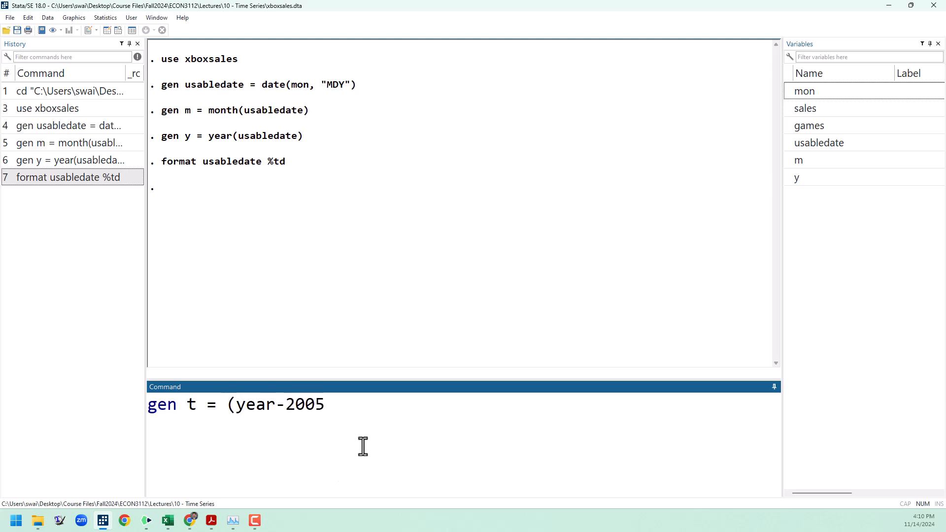
pyautogui.write(')*12 +')
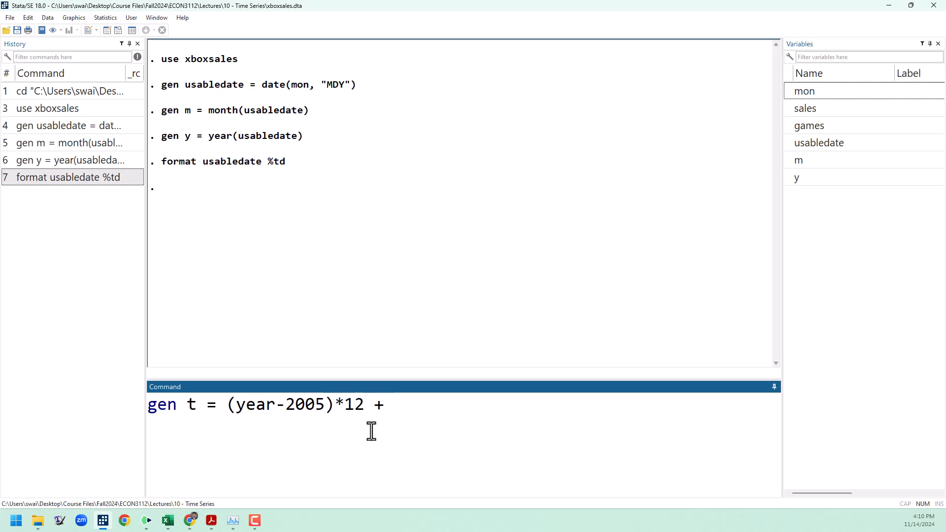
pyautogui.write('month')
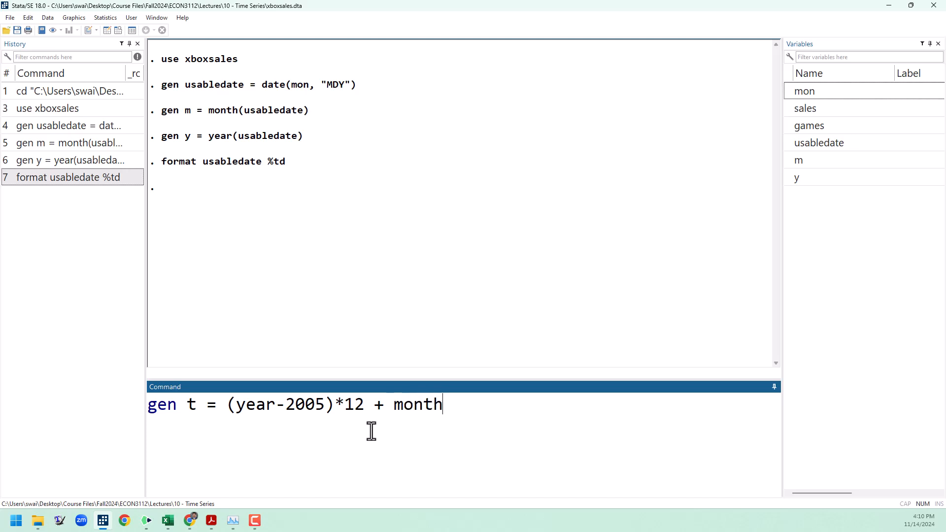
pyautogui.write('-10')
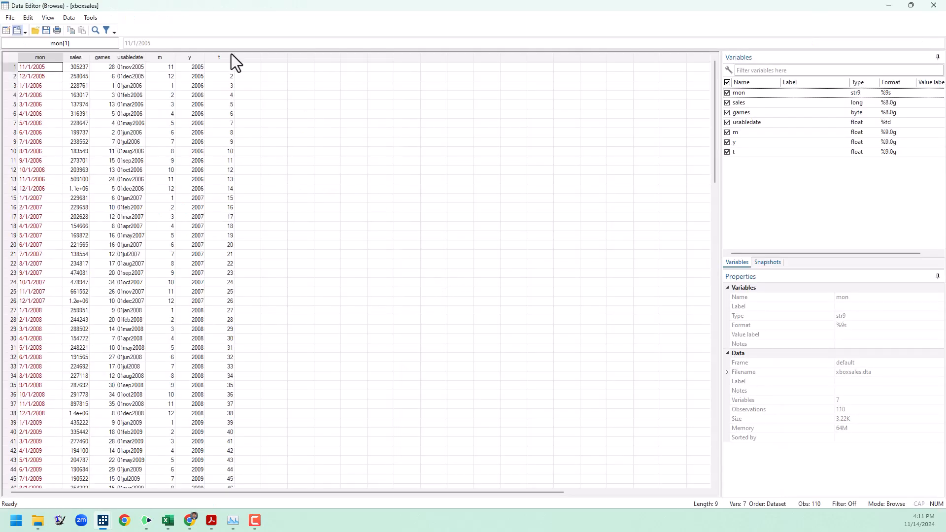
# Check the new t column, close the browser, and declare the time series with tsset t
pyautogui.click(218, 67)
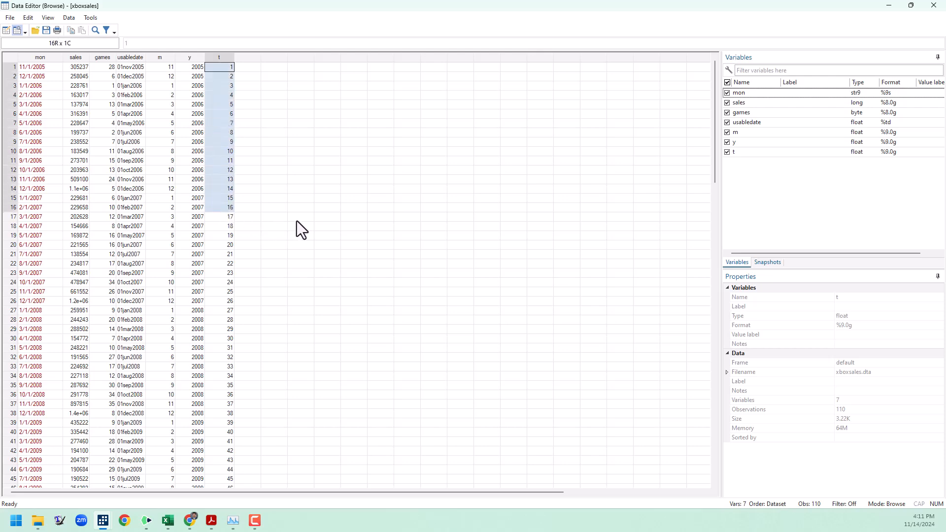
pyautogui.click(327, 217)
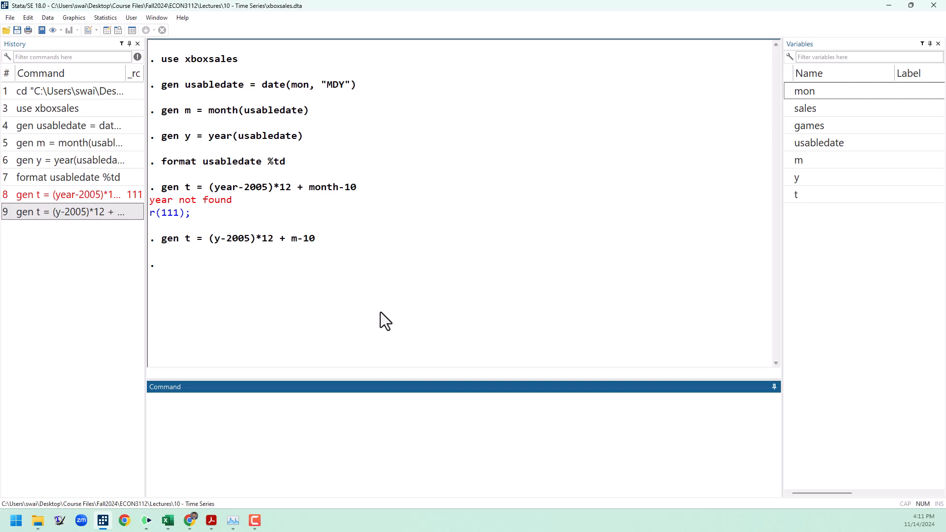
pyautogui.write('tsse')
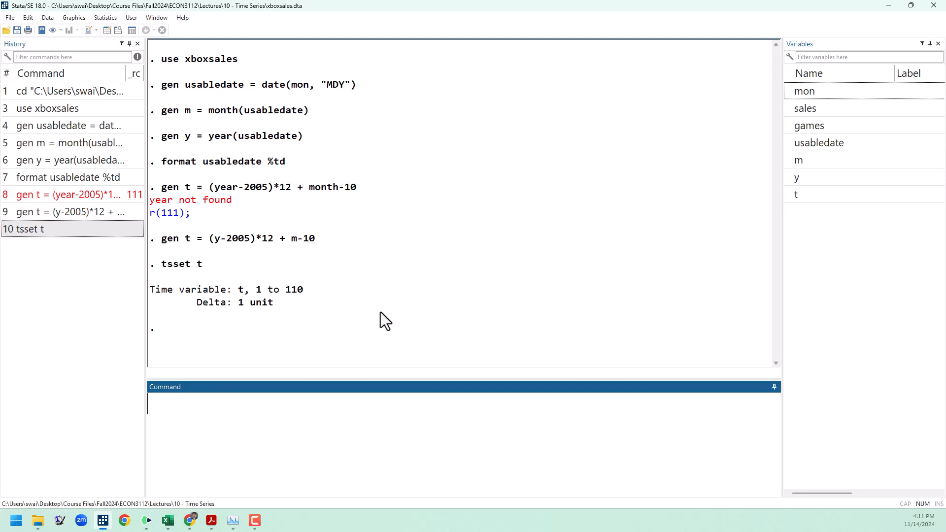
pyautogui.moveTo(283, 328)
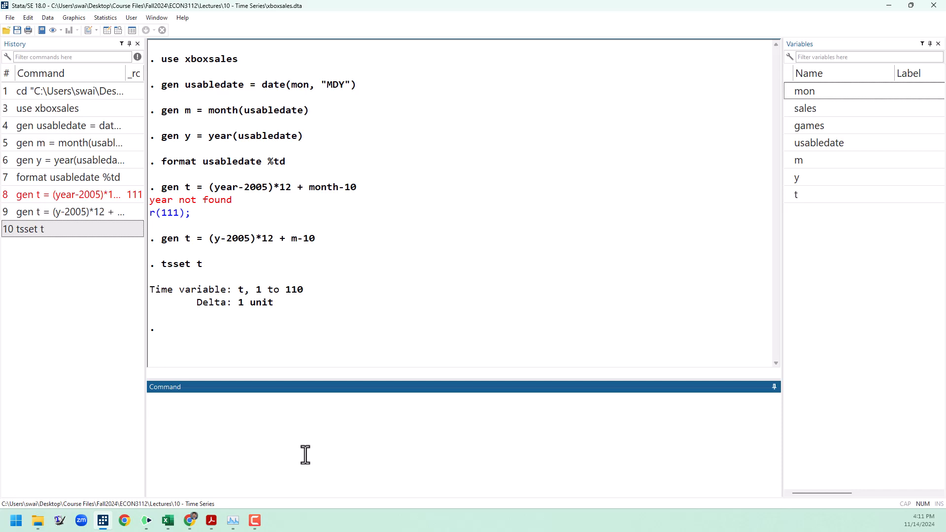
pyautogui.write('reg')
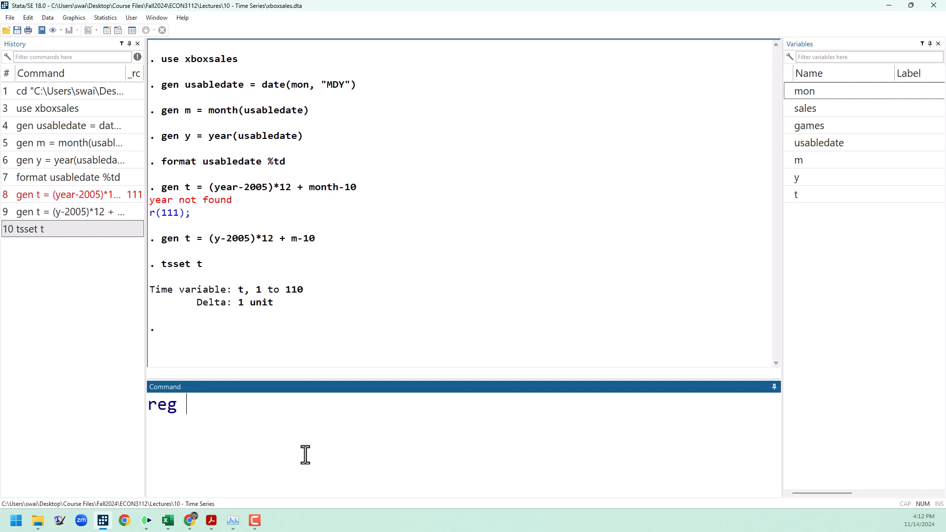
# Run reg sales games, then reg sales games t, where t proves insignificant
pyautogui.write('sales')
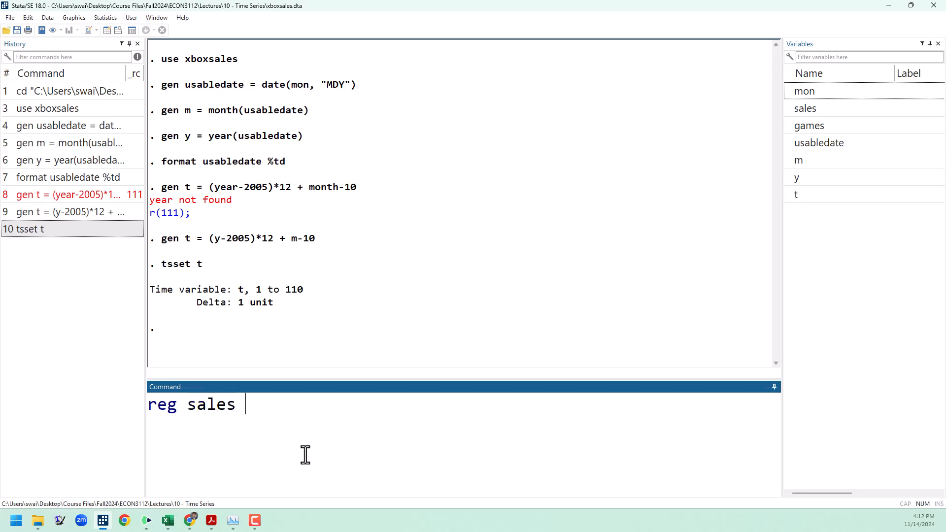
pyautogui.write('games')
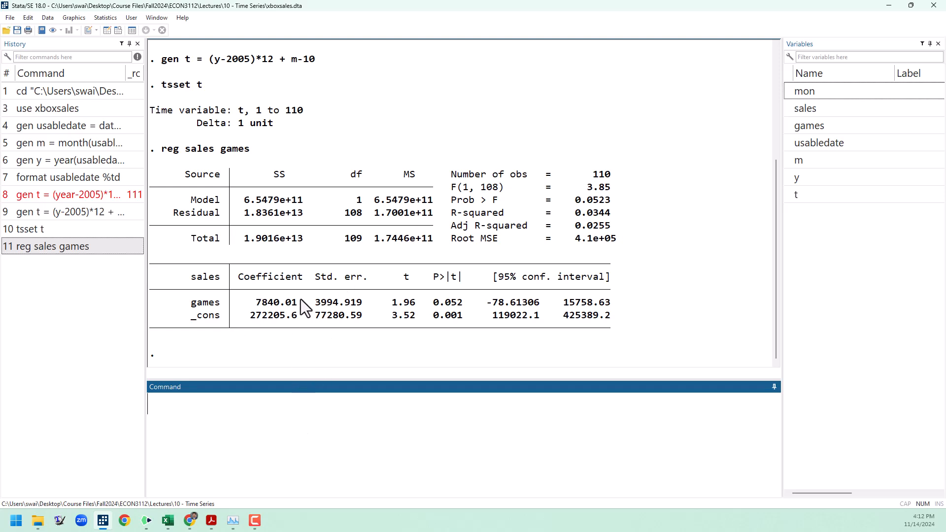
pyautogui.moveTo(258, 336)
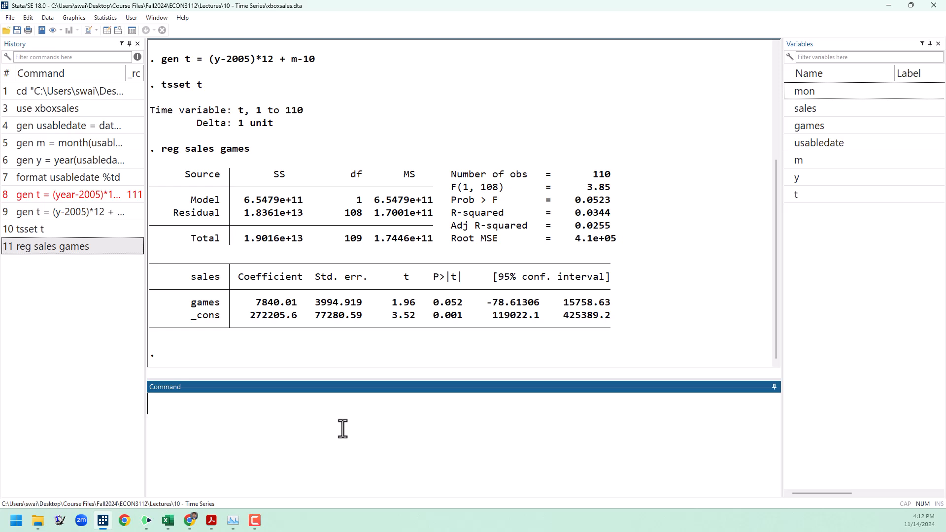
pyautogui.write('reg')
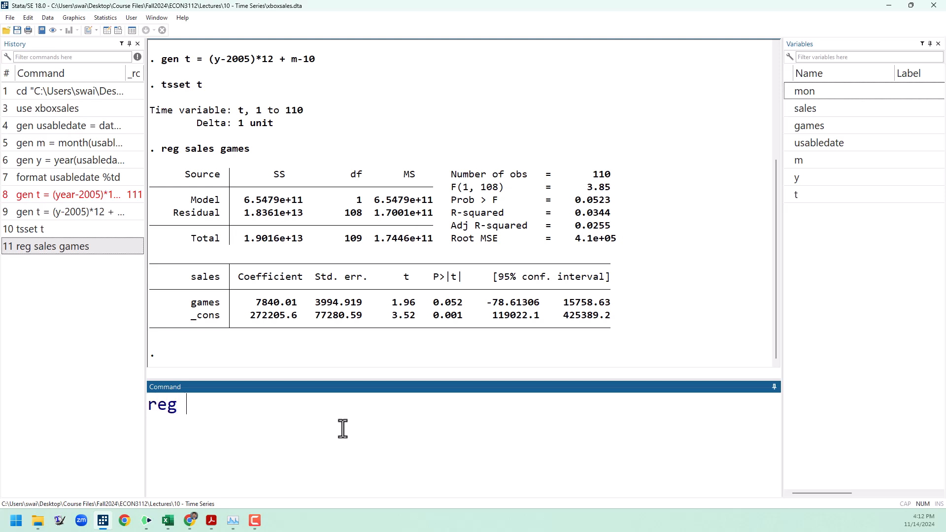
pyautogui.write('sales games')
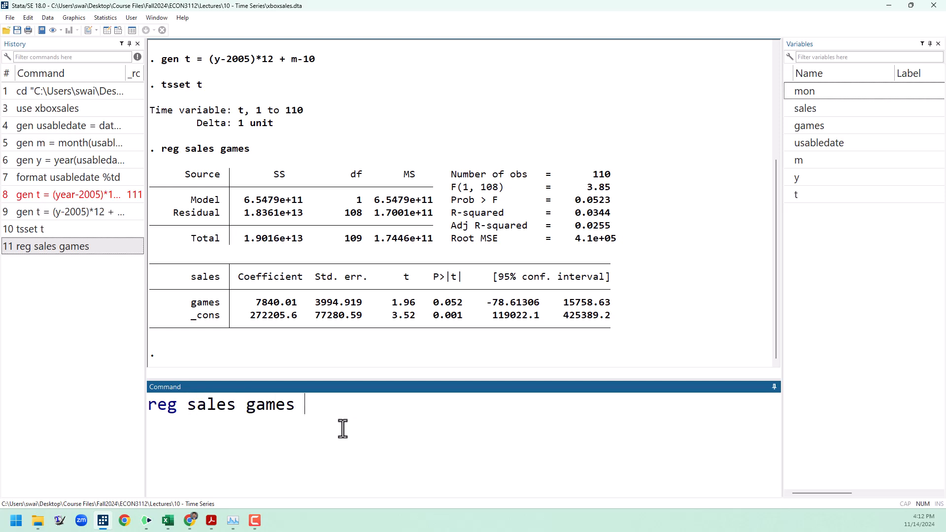
pyautogui.write('t')
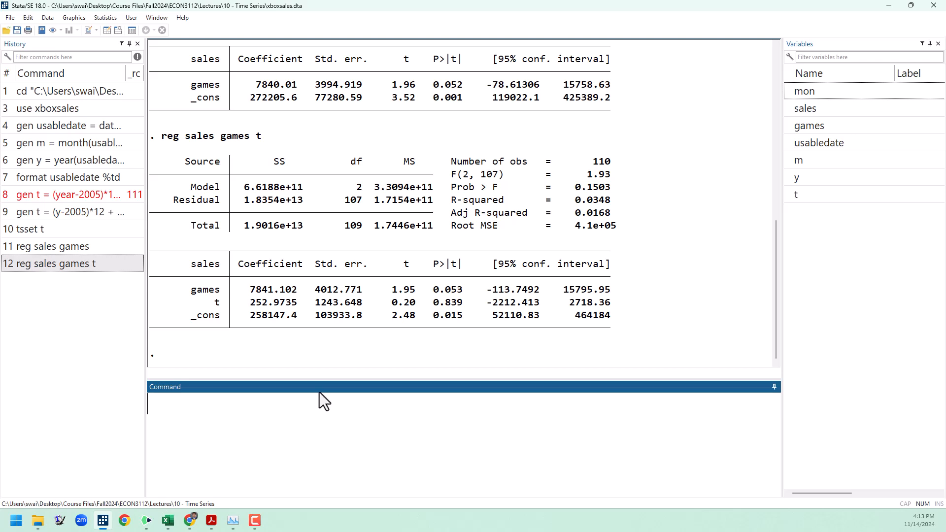
pyautogui.moveTo(254, 317)
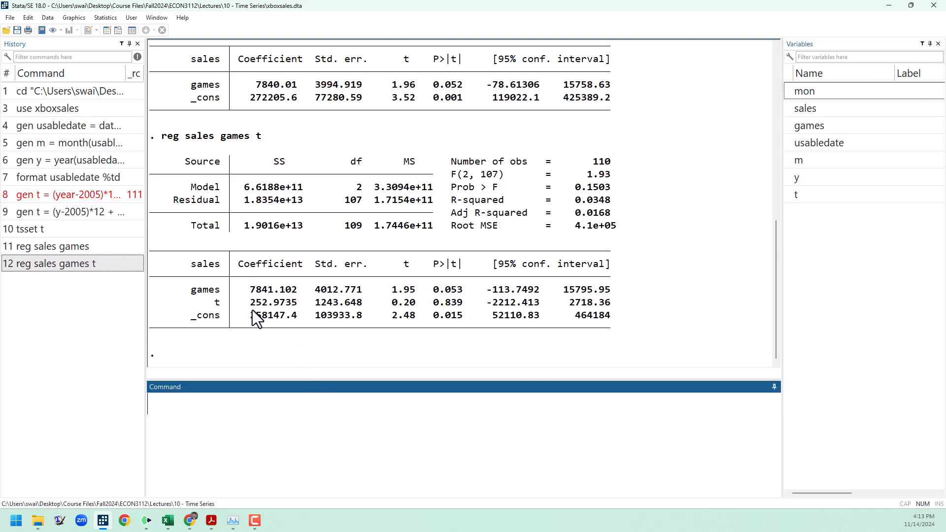
pyautogui.moveTo(278, 305)
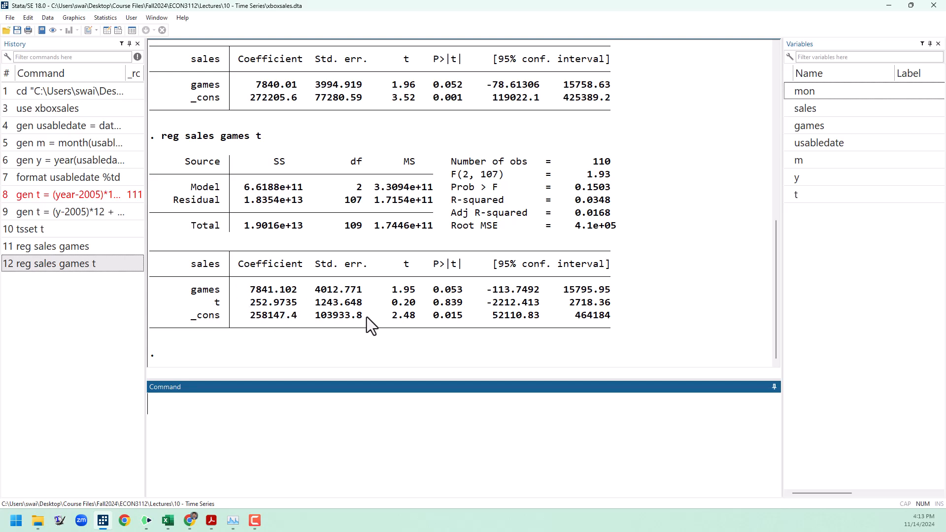
pyautogui.moveTo(446, 319)
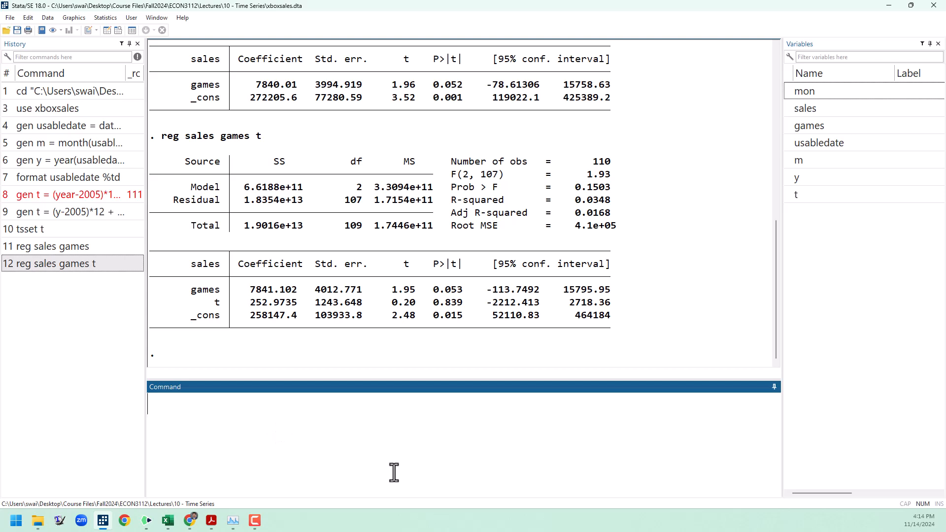
# Draw line sales usabledate showing yearly seasonal spikes, then close the graph
pyautogui.write('line sa')
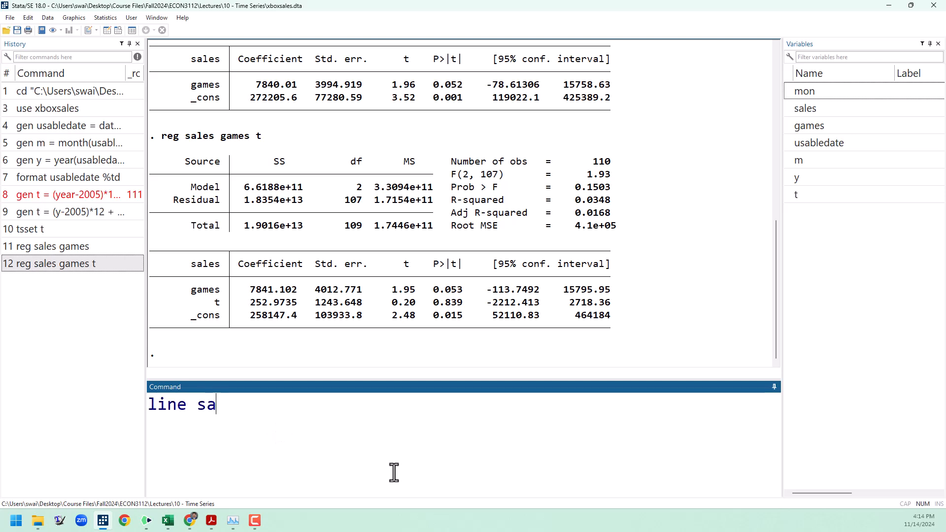
pyautogui.write('les')
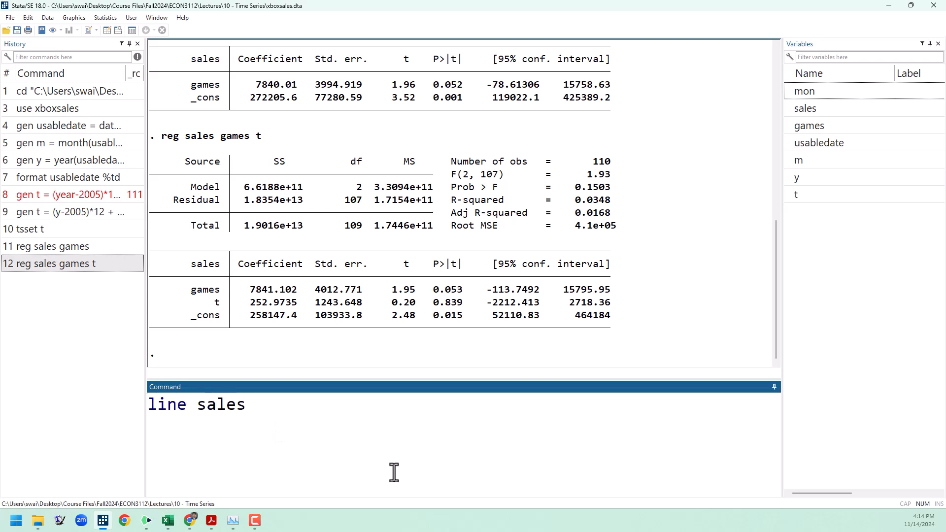
pyautogui.write('usabledate')
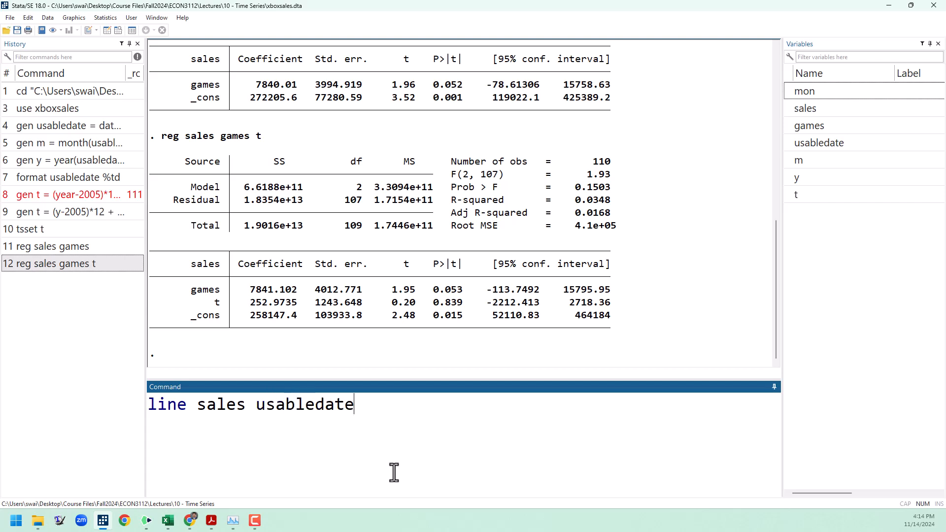
pyautogui.press('Return')
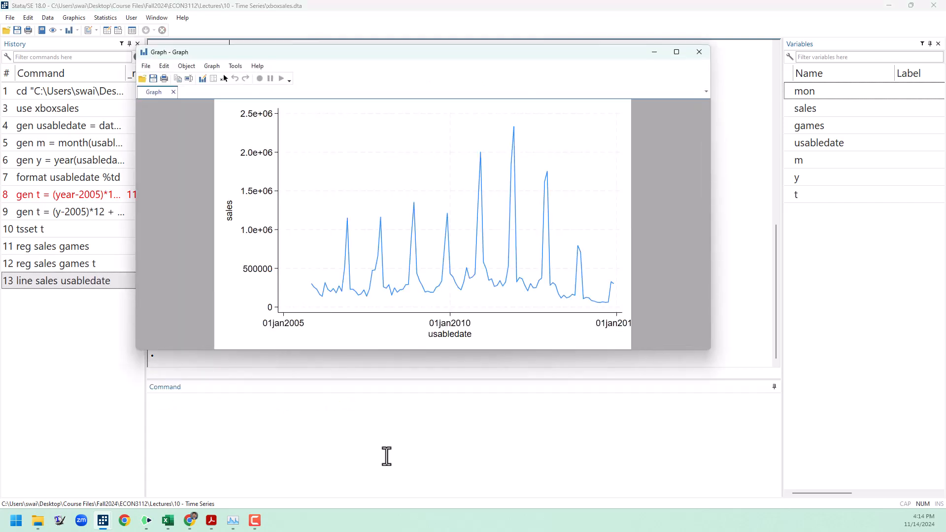
pyautogui.moveTo(320, 317)
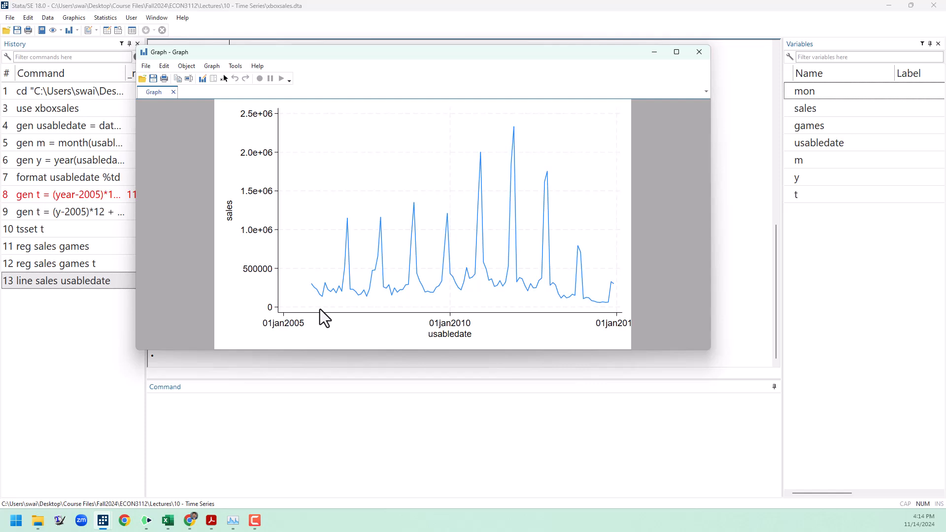
pyautogui.moveTo(319, 313)
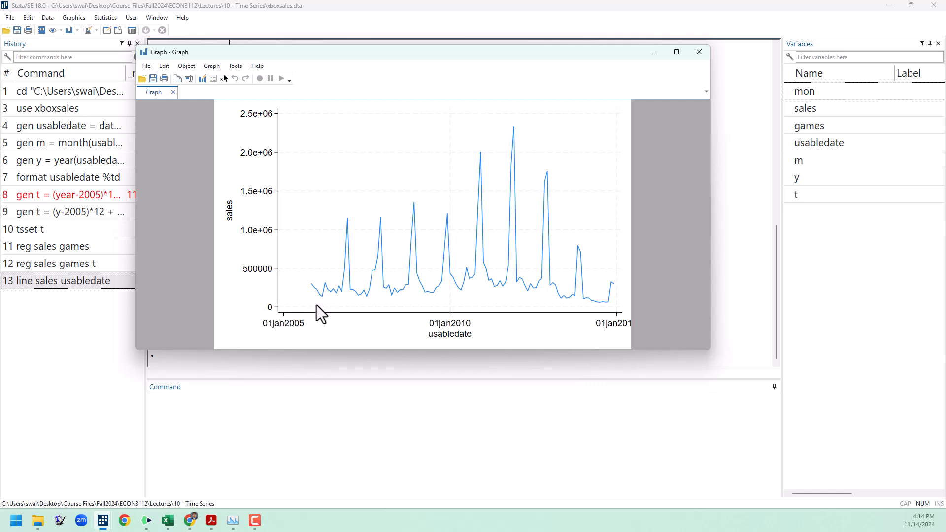
pyautogui.moveTo(654, 217)
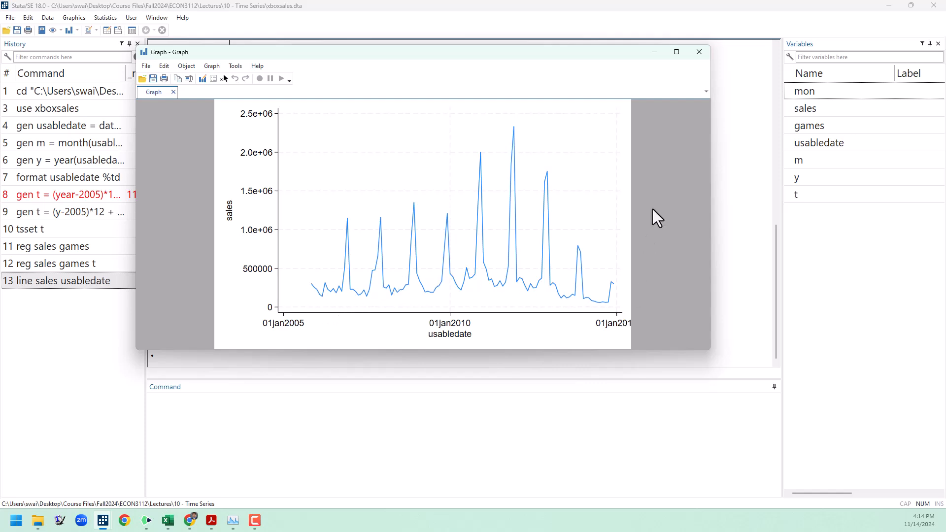
pyautogui.click(699, 52)
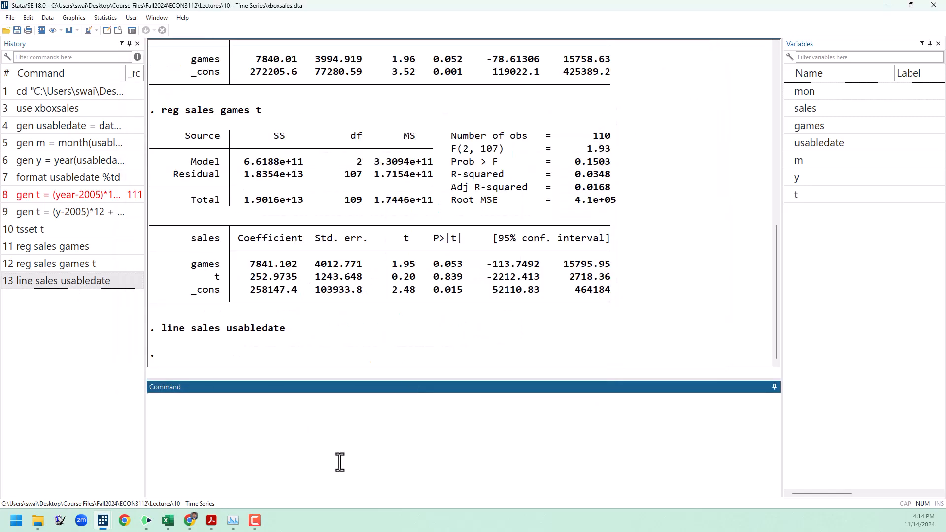
# Generate t2 = t^2 and regress sales on games, t and t2
pyautogui.write('gen t2')
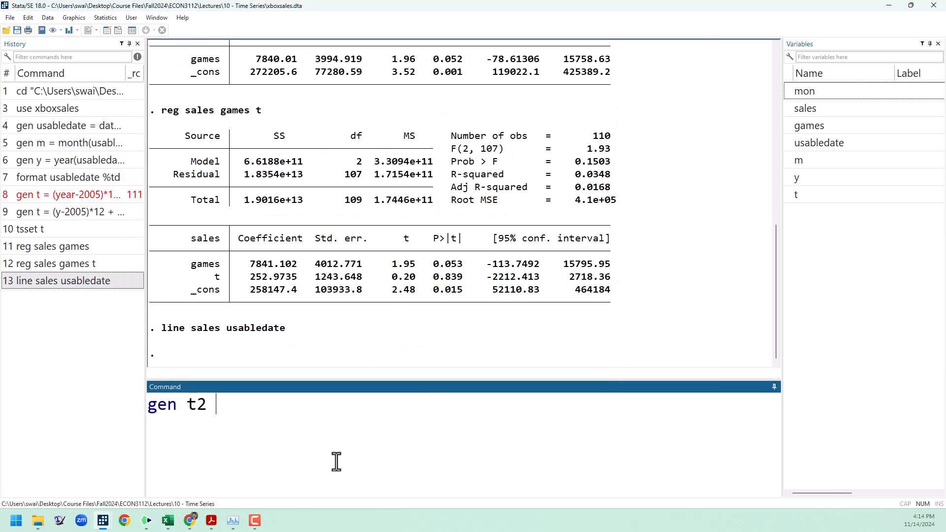
pyautogui.write('= t^2')
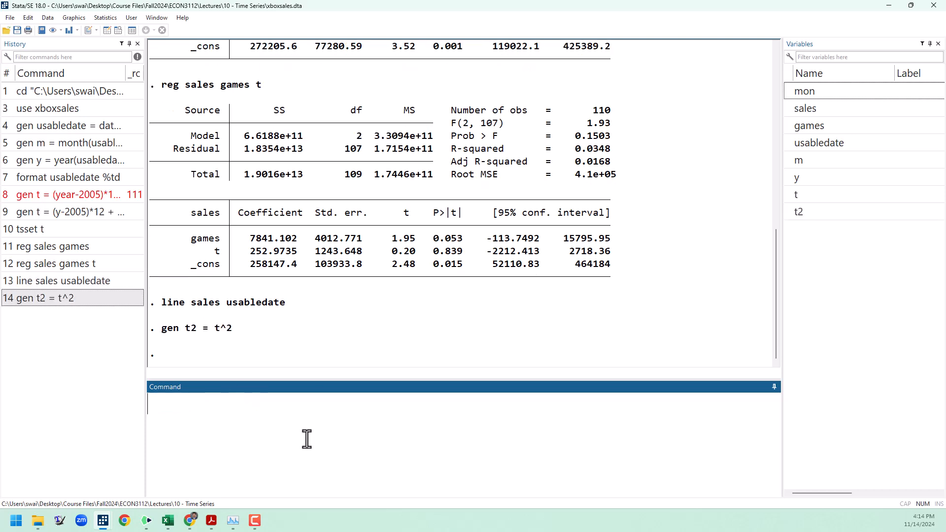
pyautogui.write('reg sales game')
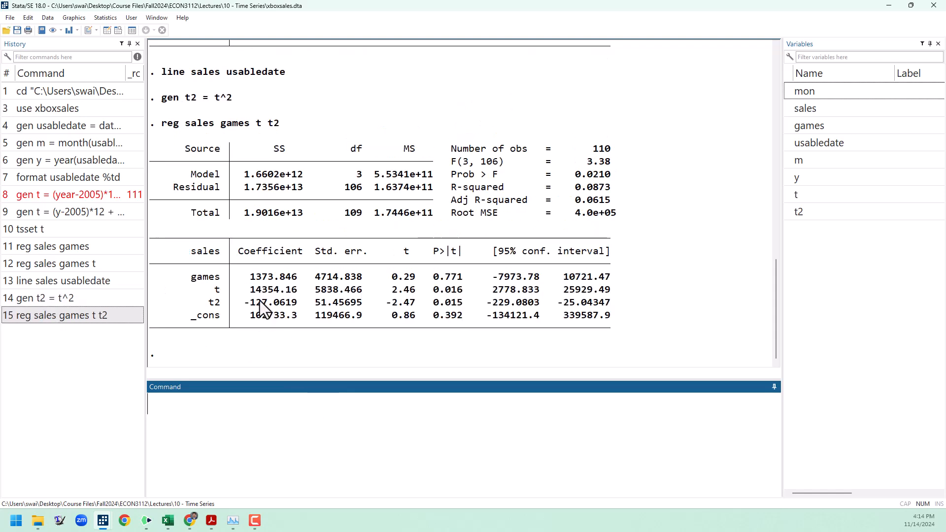
pyautogui.moveTo(295, 292)
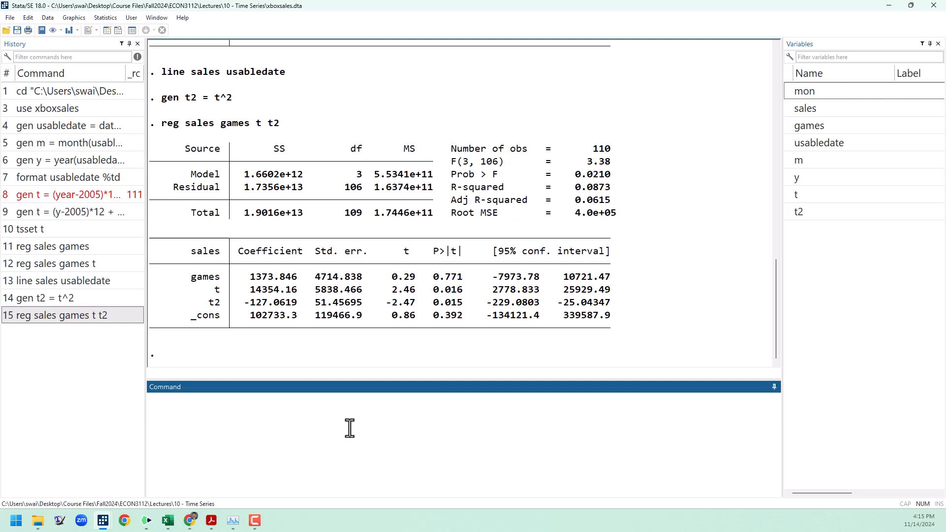
# Generate a logsales variable and regress logsales on games and t
pyautogui.write('gen log')
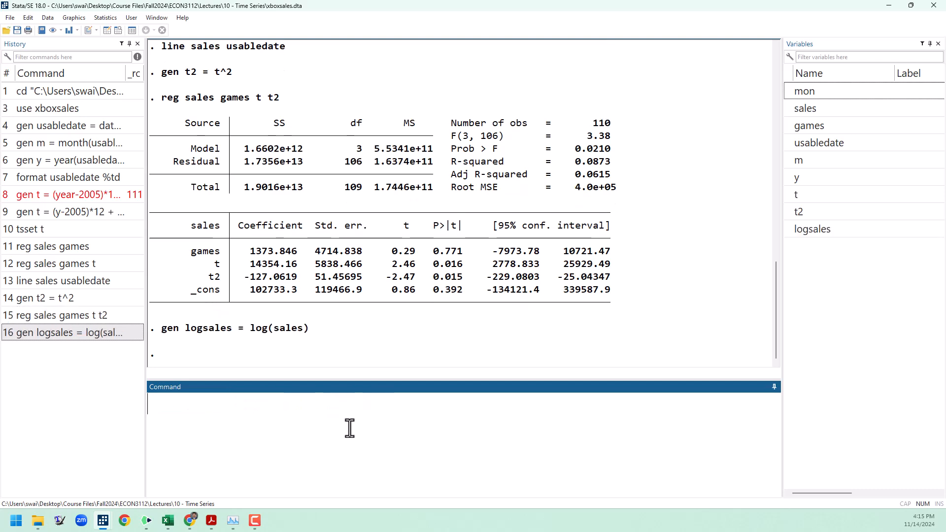
pyautogui.write('reg log')
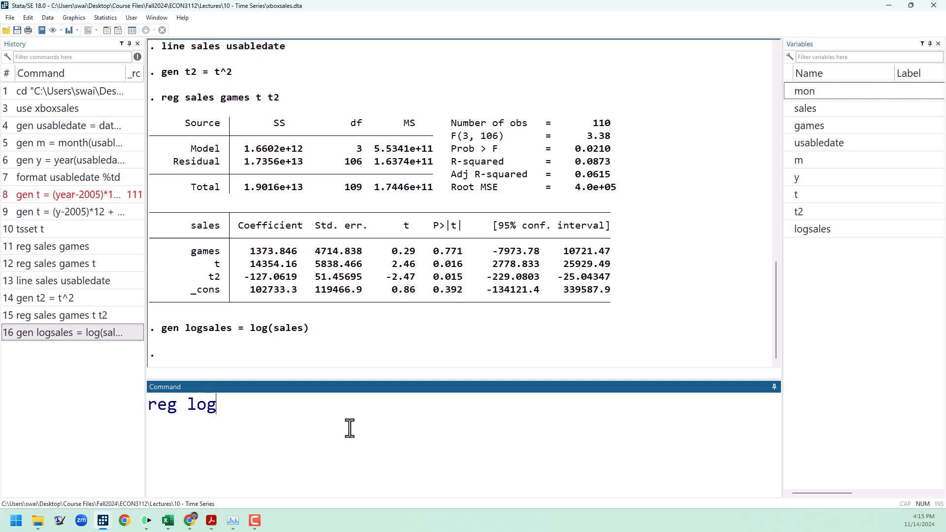
pyautogui.write('sales')
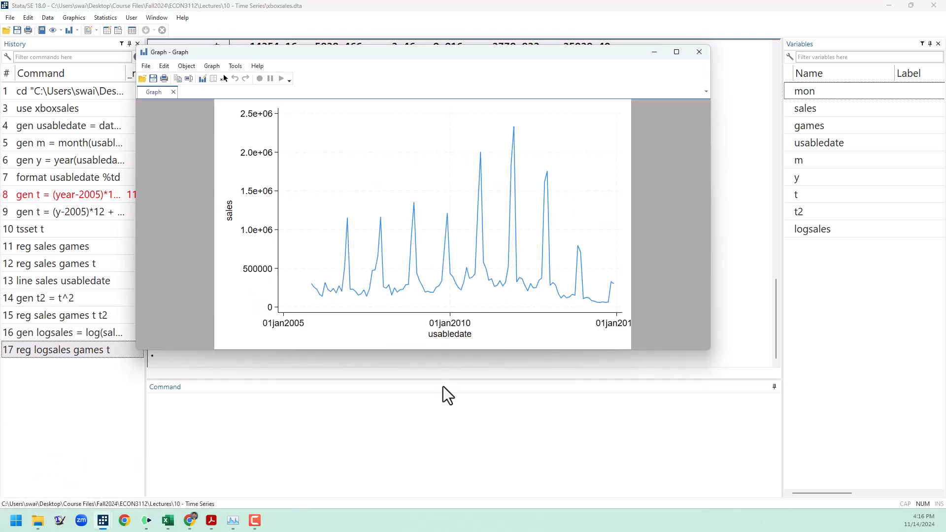
pyautogui.moveTo(446, 399)
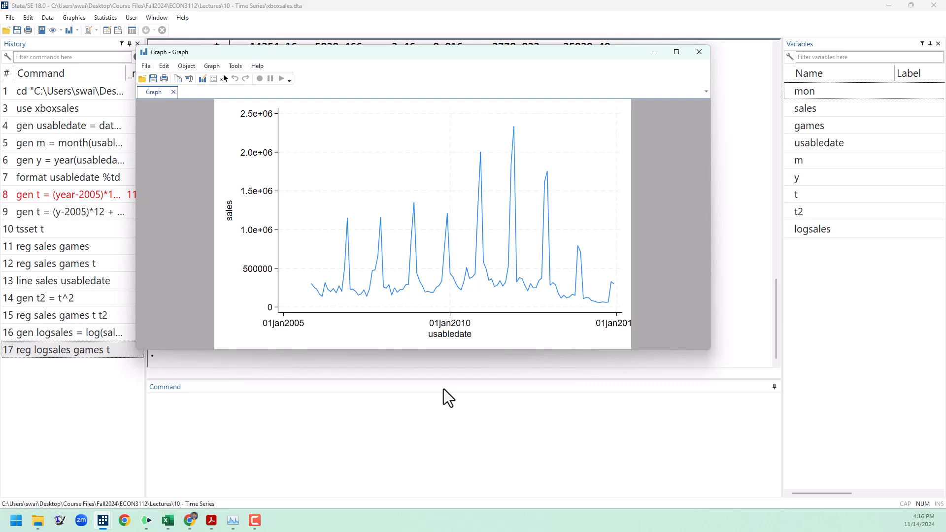
pyautogui.moveTo(400, 324)
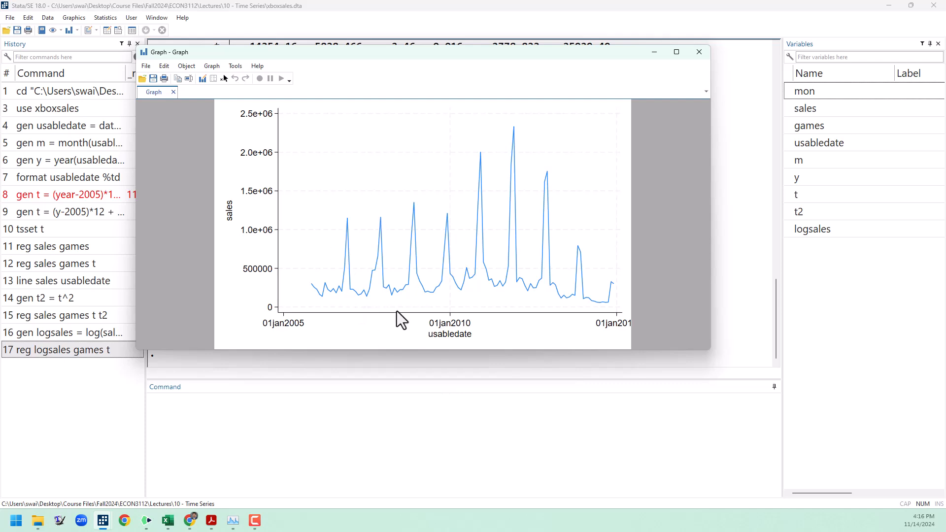
pyautogui.moveTo(430, 294)
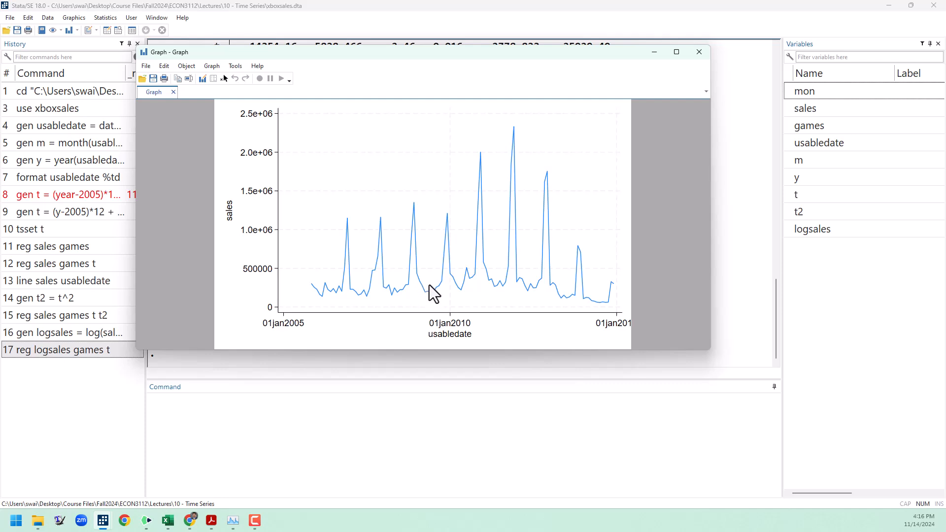
pyautogui.moveTo(656, 218)
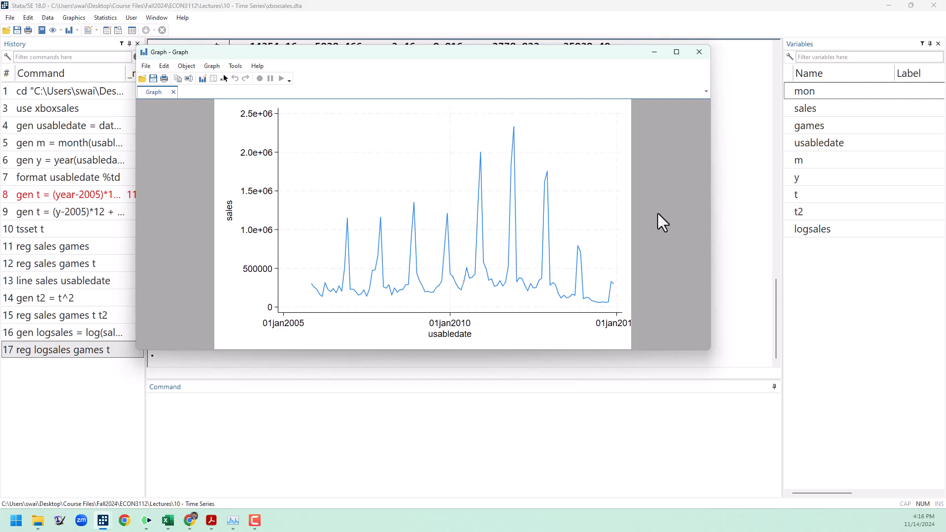
pyautogui.click(699, 51)
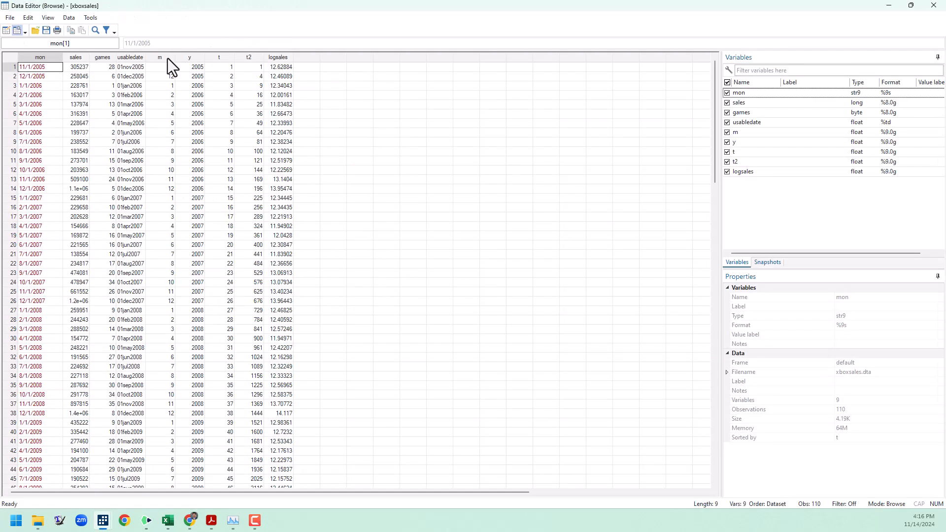
pyautogui.click(171, 66)
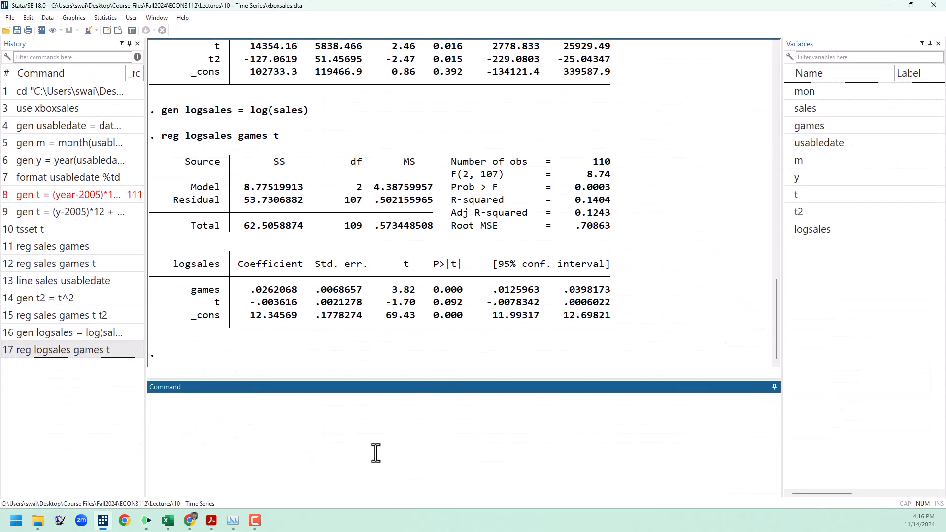
# Run reg sales games t t2 i.m and scroll through the month-dummy results
pyautogui.write('re')
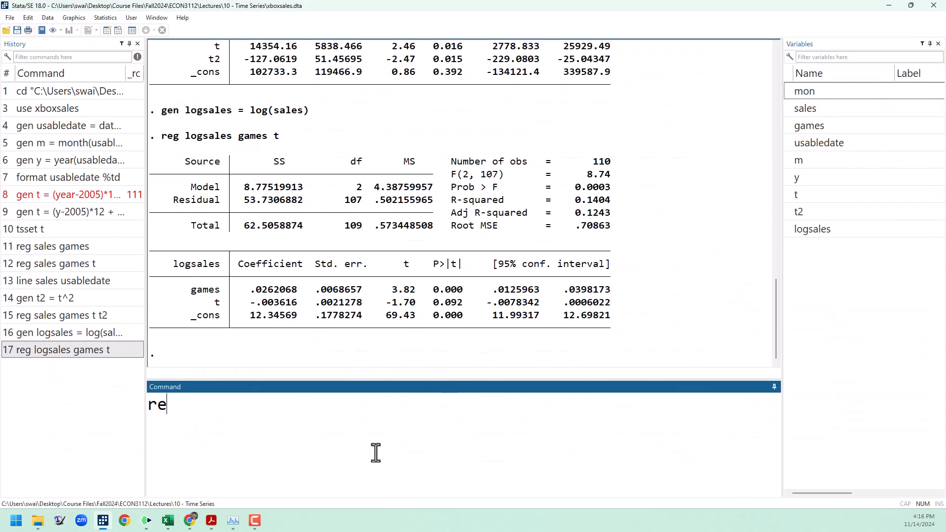
pyautogui.write('g sales games t t2')
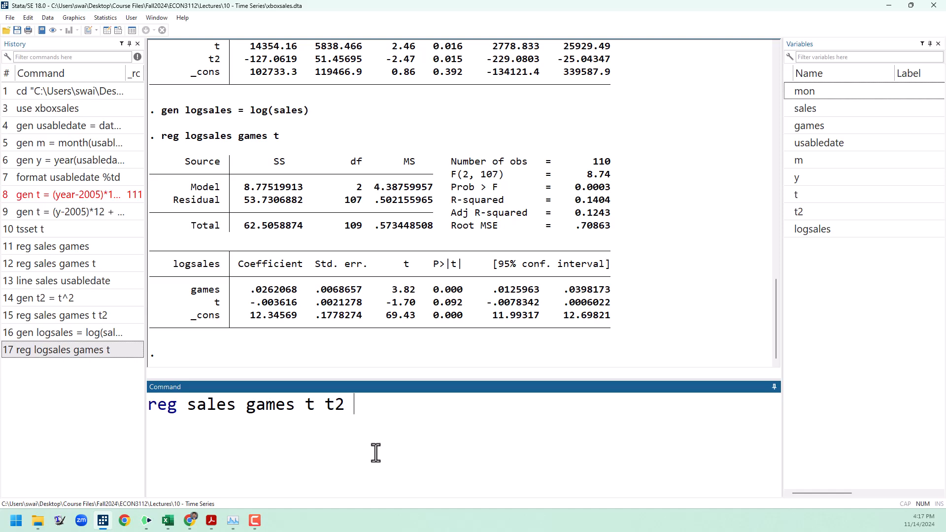
pyautogui.write('i.m')
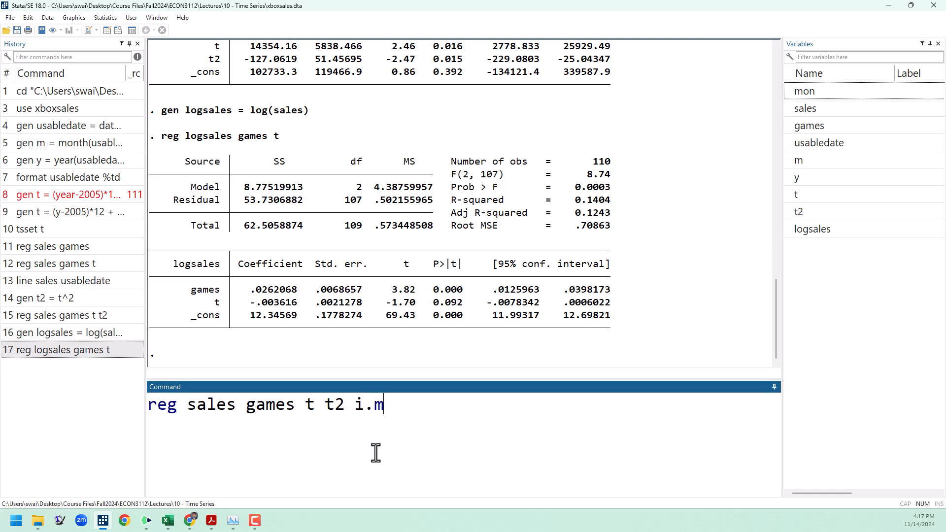
pyautogui.press('Return')
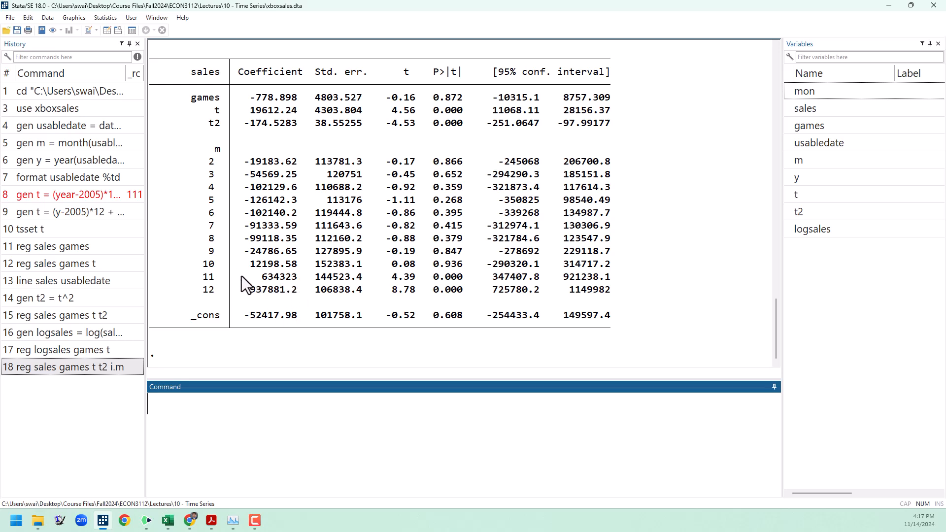
pyautogui.moveTo(259, 300)
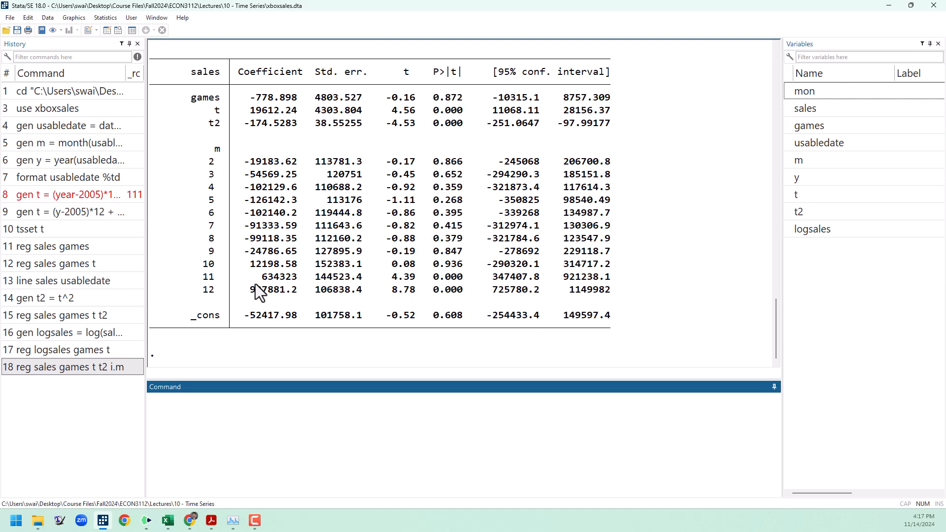
pyautogui.moveTo(591, 283)
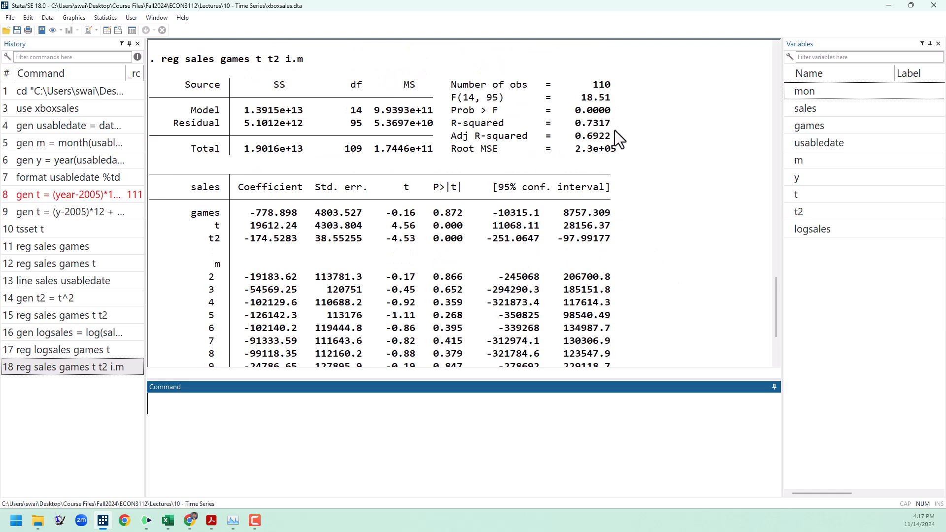
pyautogui.moveTo(184, 217)
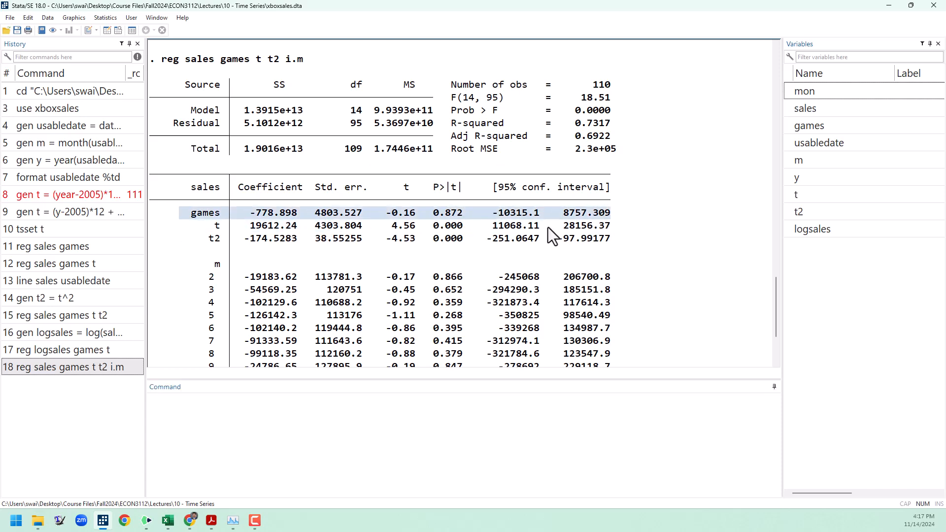
pyautogui.moveTo(354, 274)
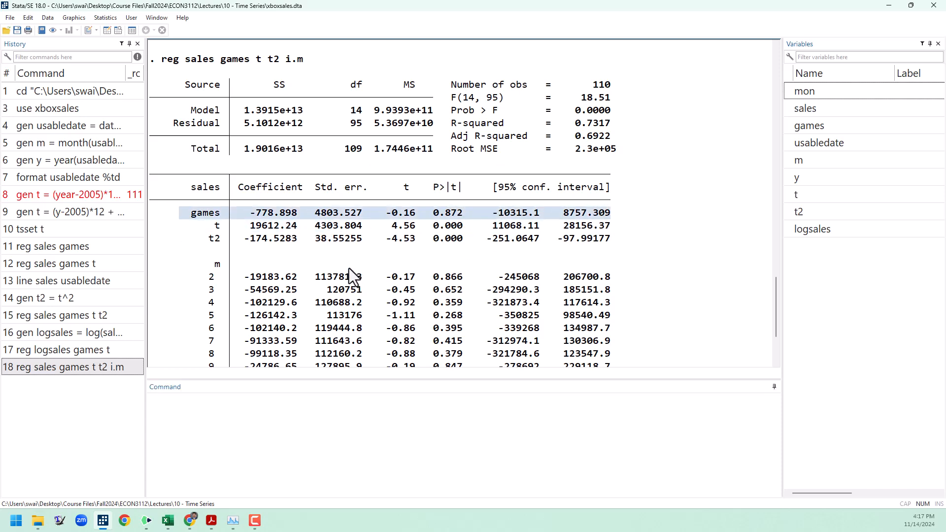
pyautogui.scroll(-3)
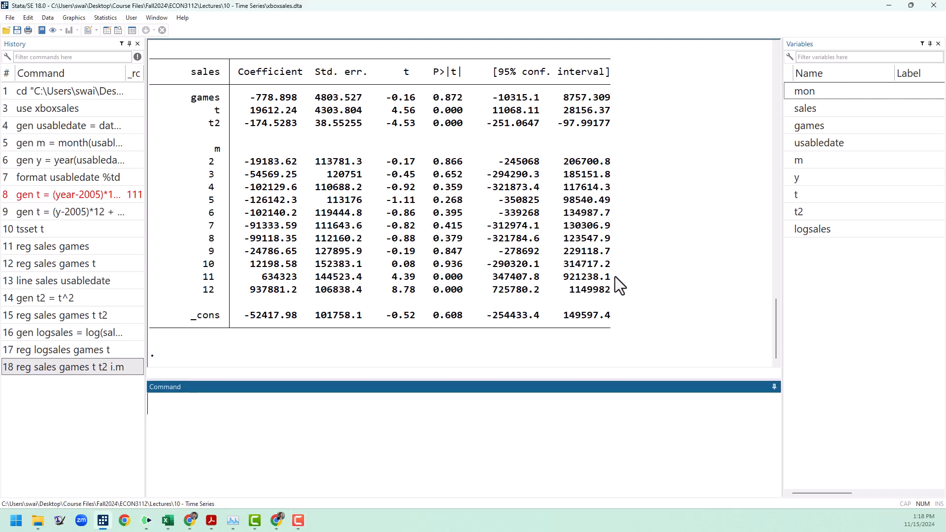
# Regress sales and games on t, t2 and i.m, predicting residuals salesr and gamesr
pyautogui.write('reg sales t t2')
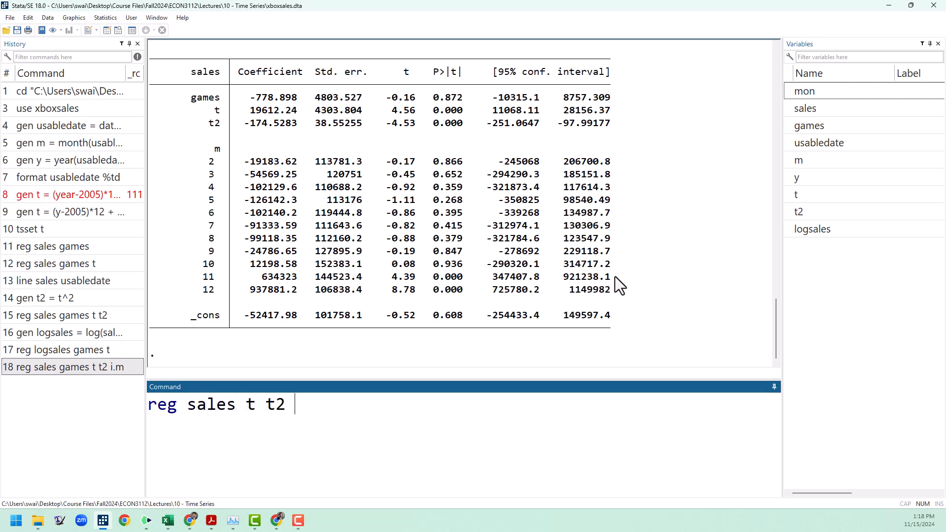
pyautogui.write('i.m')
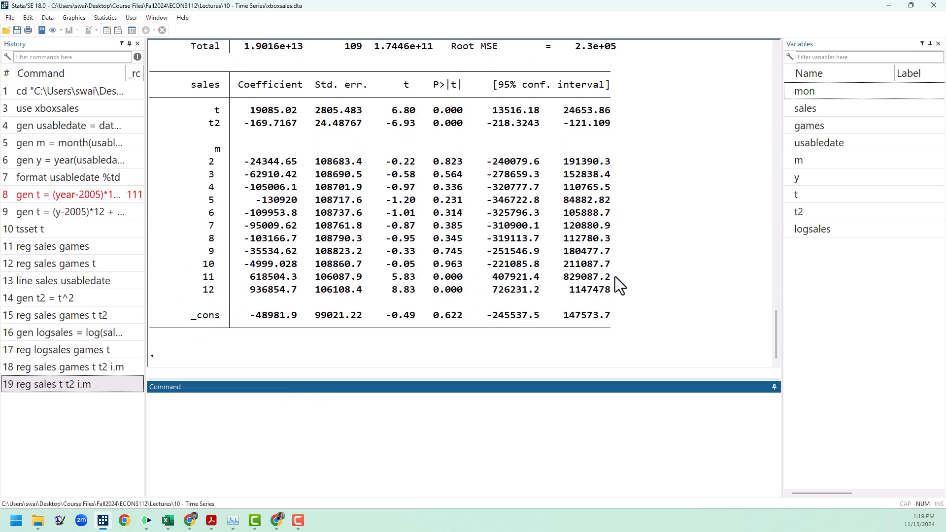
pyautogui.write('predict')
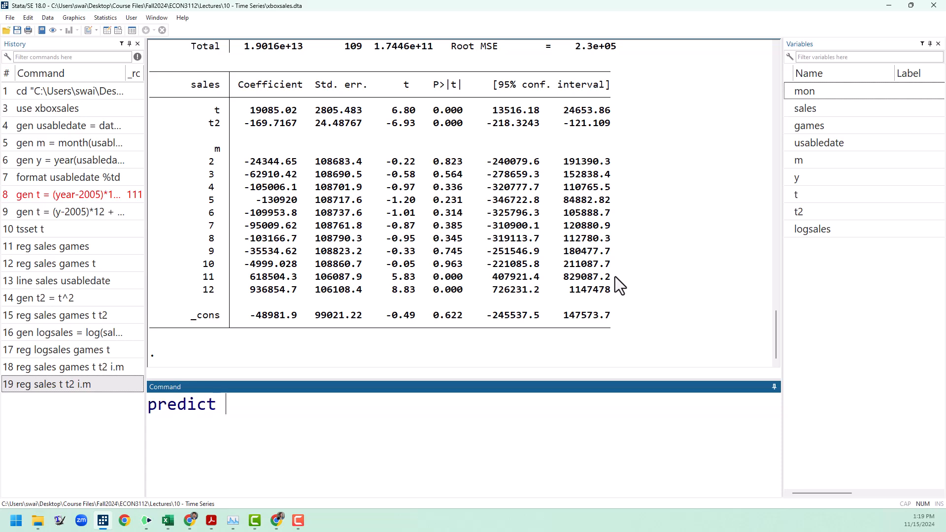
pyautogui.write('salesr')
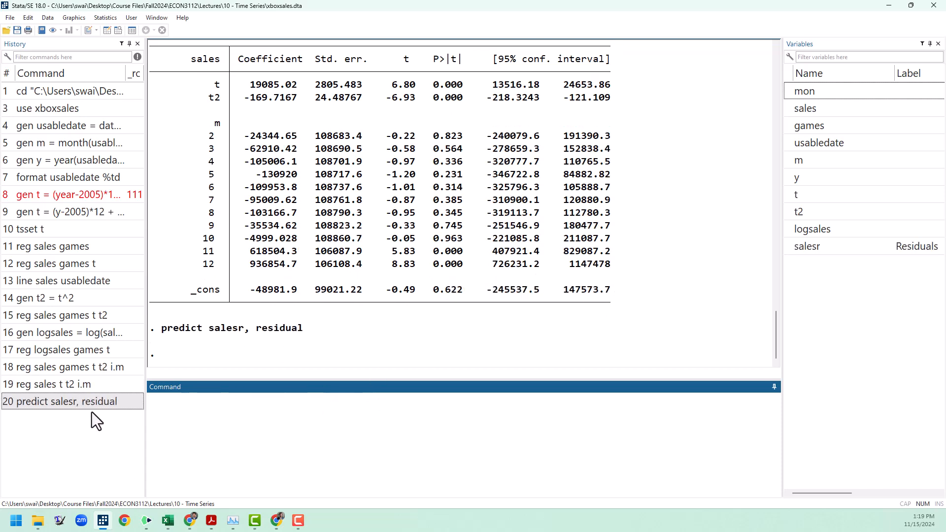
pyautogui.doubleClick(49, 384)
pyautogui.write('predict ga')
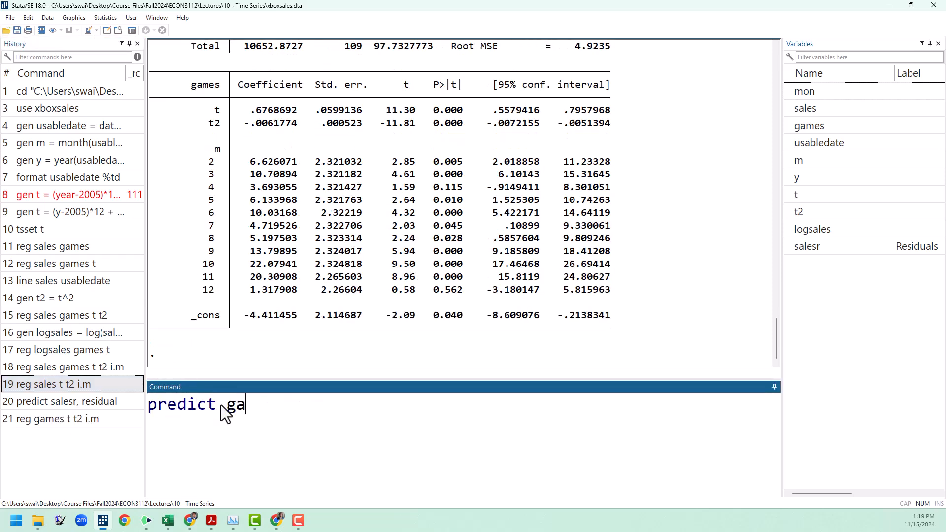
pyautogui.write('mesr, residu')
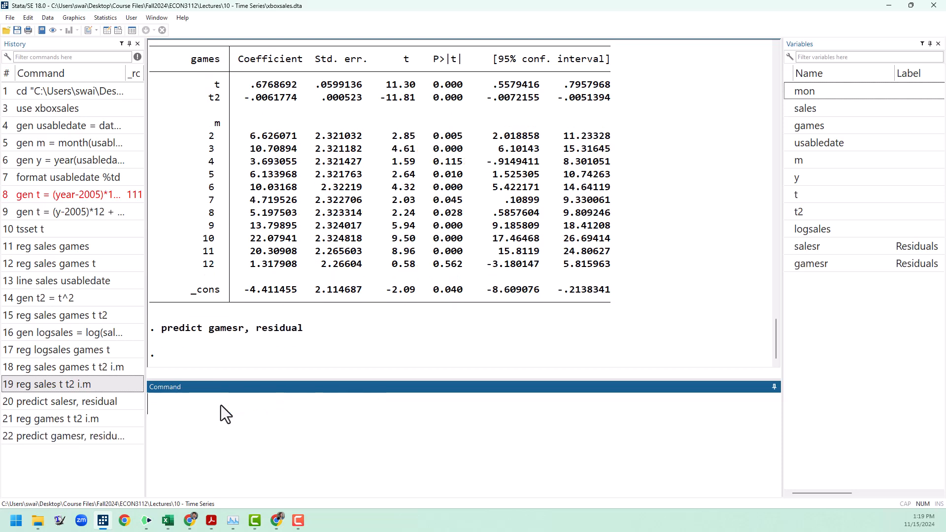
# Run reg salesr gamesr, giving an insignificant gamesr coefficient of about −779
pyautogui.write('reg')
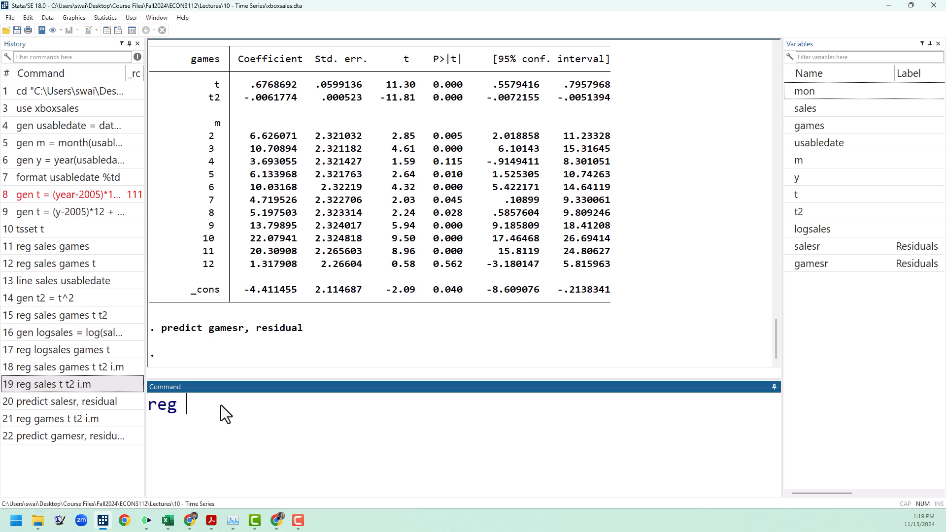
pyautogui.write('salesr')
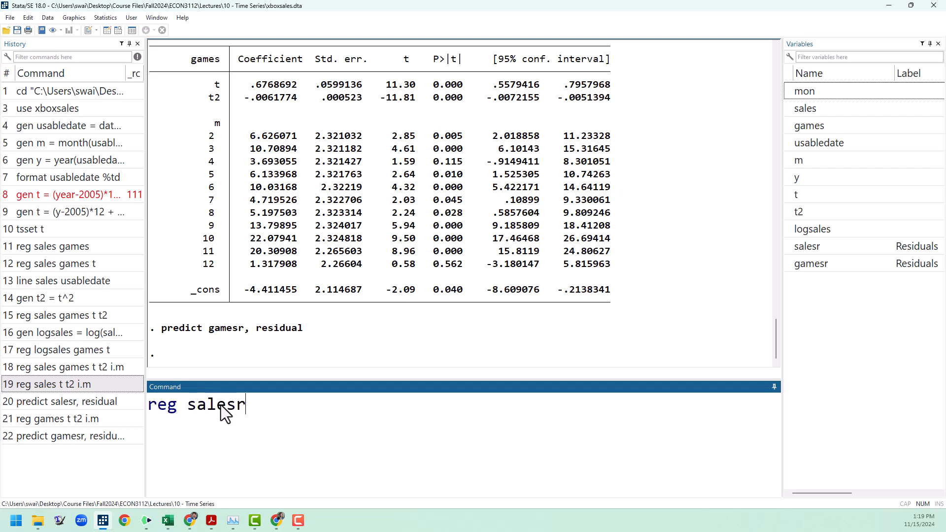
pyautogui.write('gamesr')
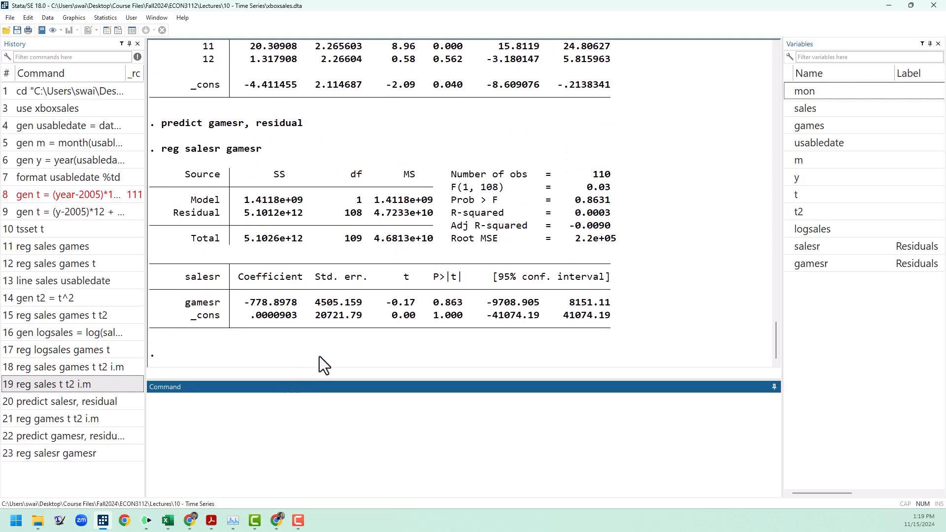
pyautogui.moveTo(253, 319)
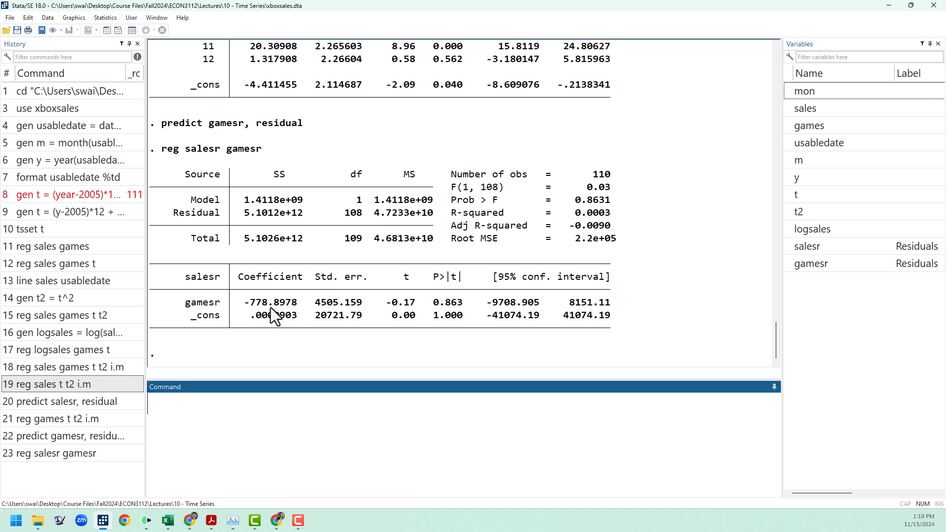
pyautogui.moveTo(302, 329)
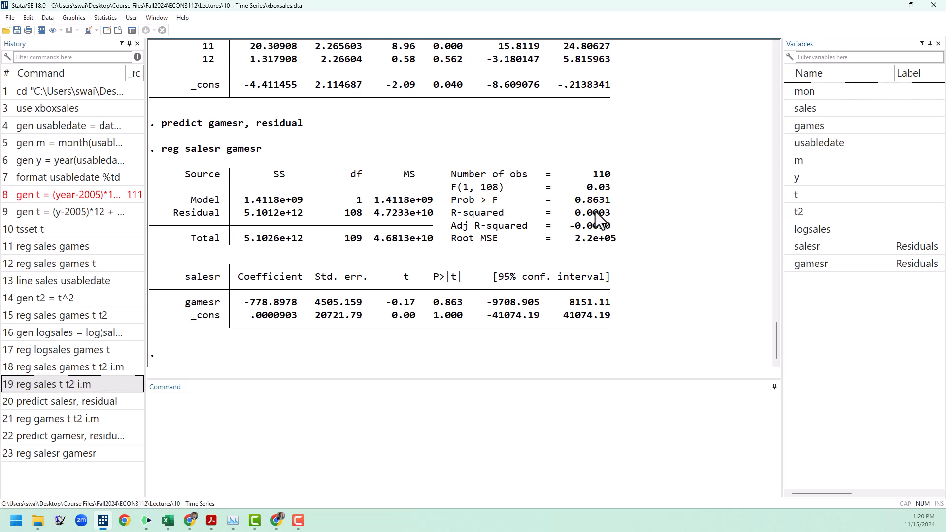
pyautogui.moveTo(632, 226)
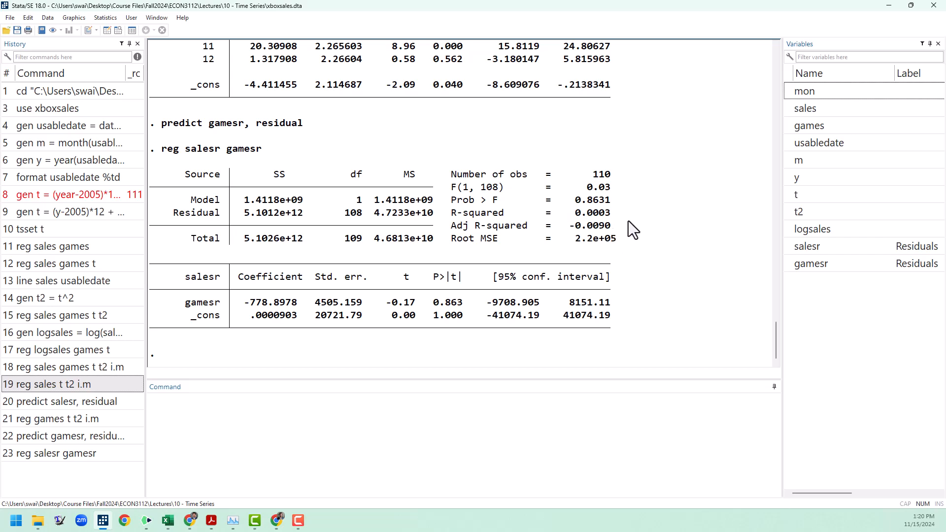